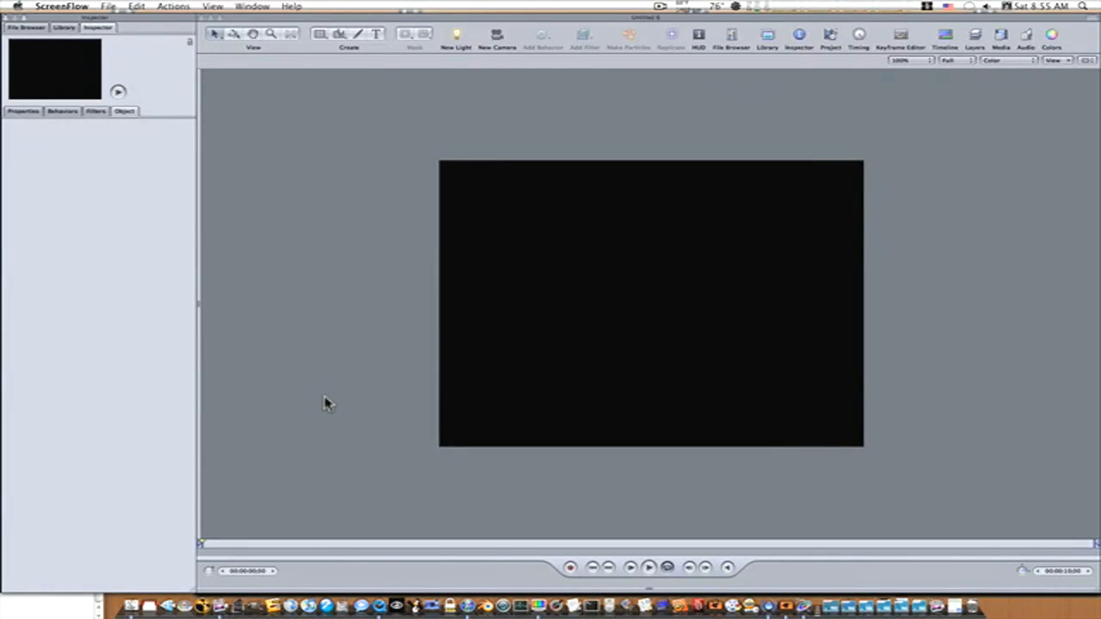
{"action": "mouse_move", "coordinate": [318, 421]}
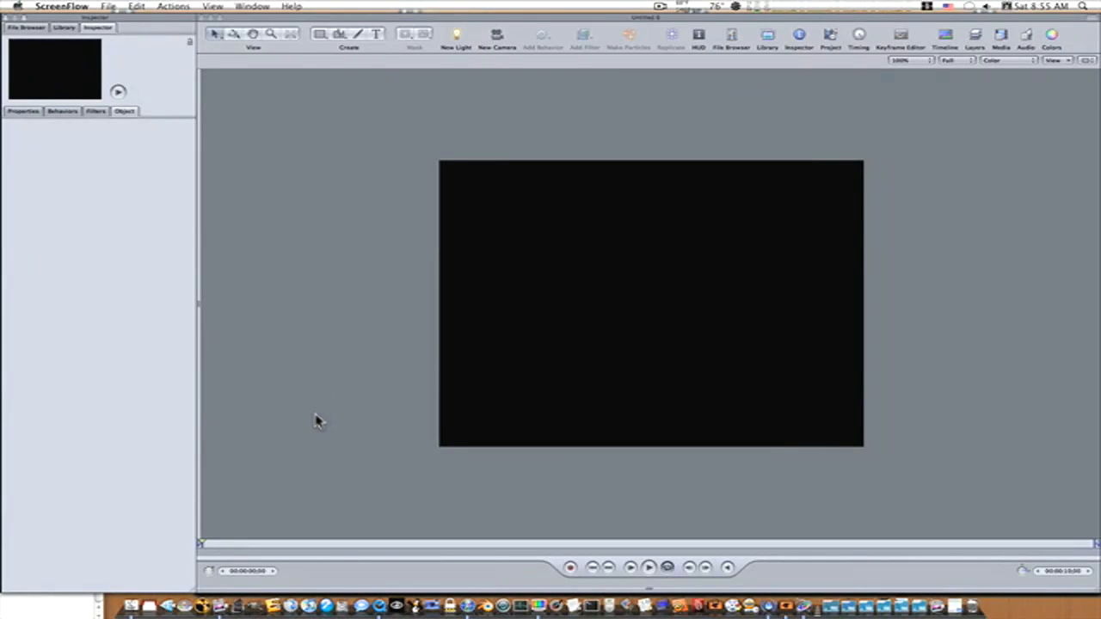
{"action": "mouse_move", "coordinate": [357, 302]}
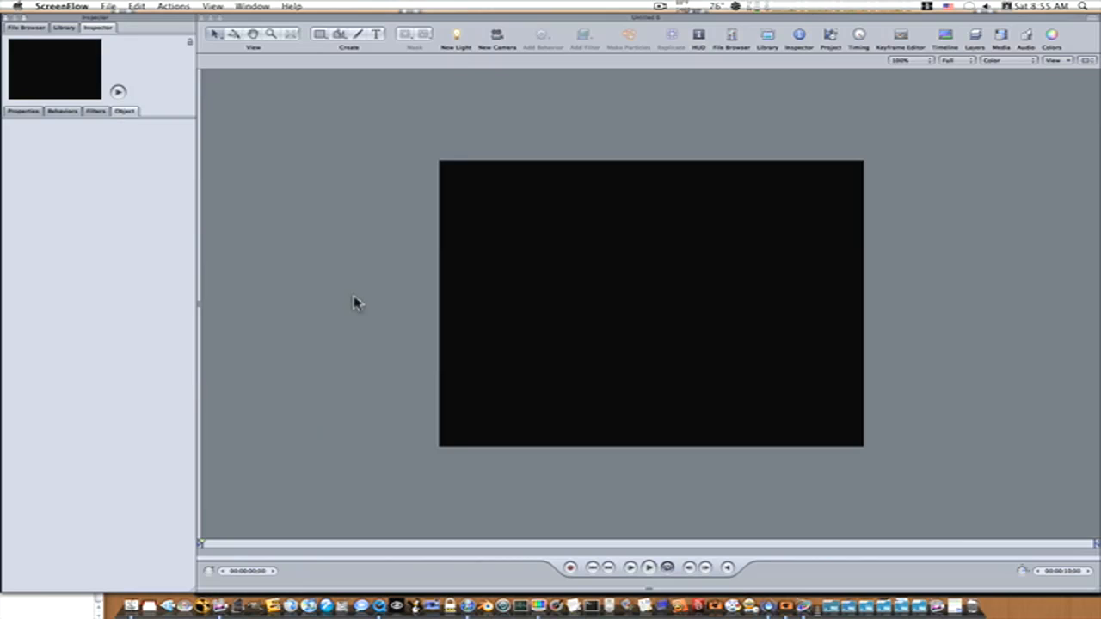
{"action": "mouse_move", "coordinate": [315, 319]}
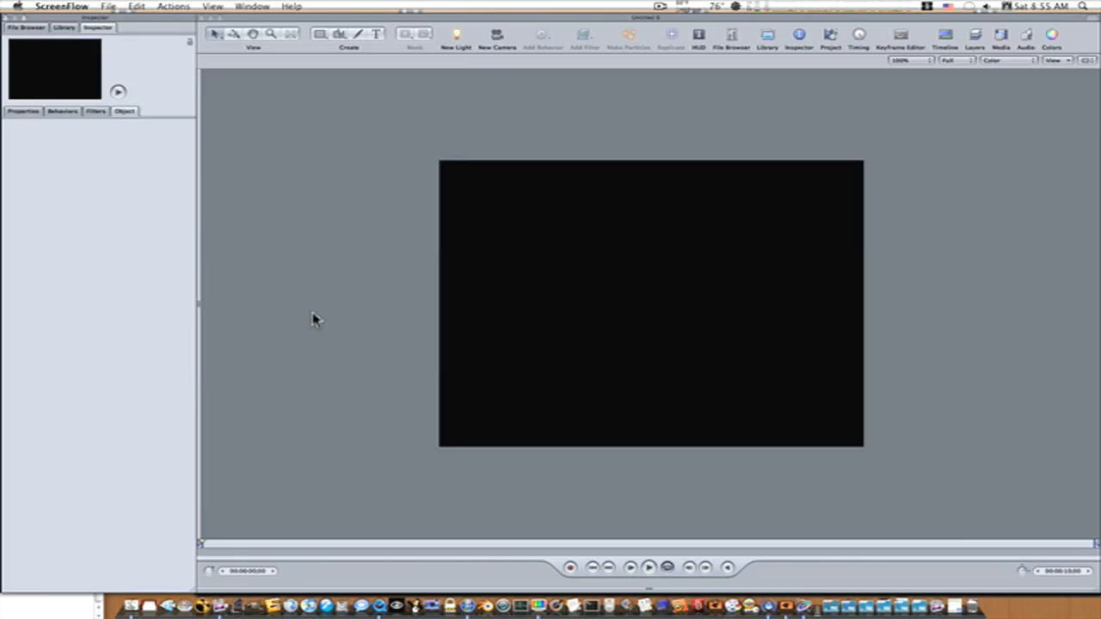
{"action": "mouse_move", "coordinate": [325, 204]}
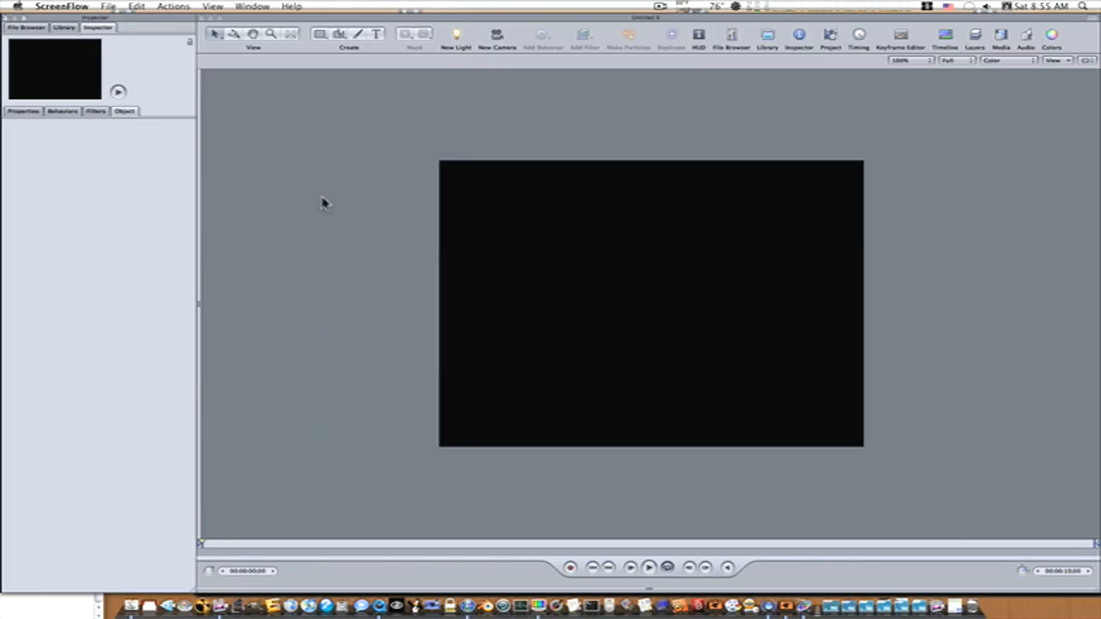
{"action": "mouse_move", "coordinate": [362, 60]}
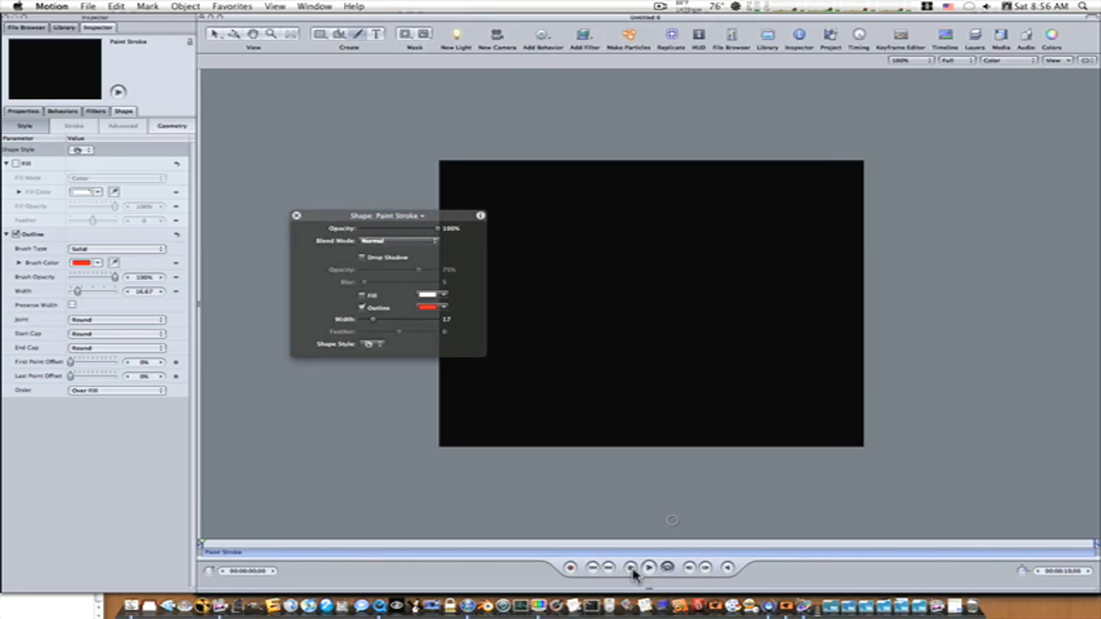
Preview the red paint stroke writing itself on, then stop playback.
{"action": "left_click", "coordinate": [648, 567]}
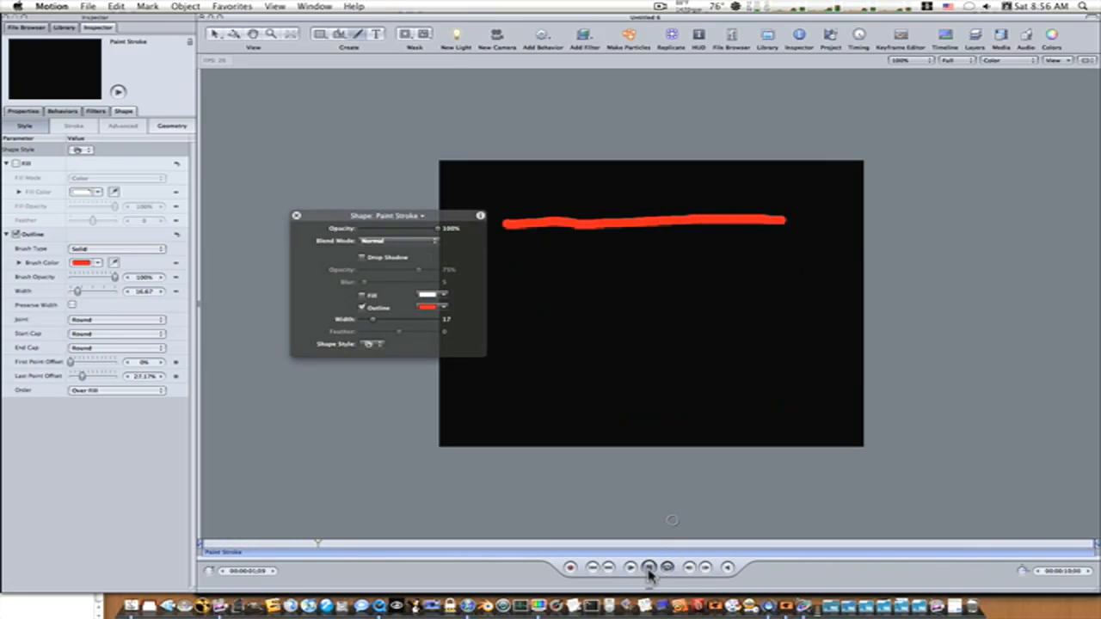
{"action": "left_click", "coordinate": [649, 567]}
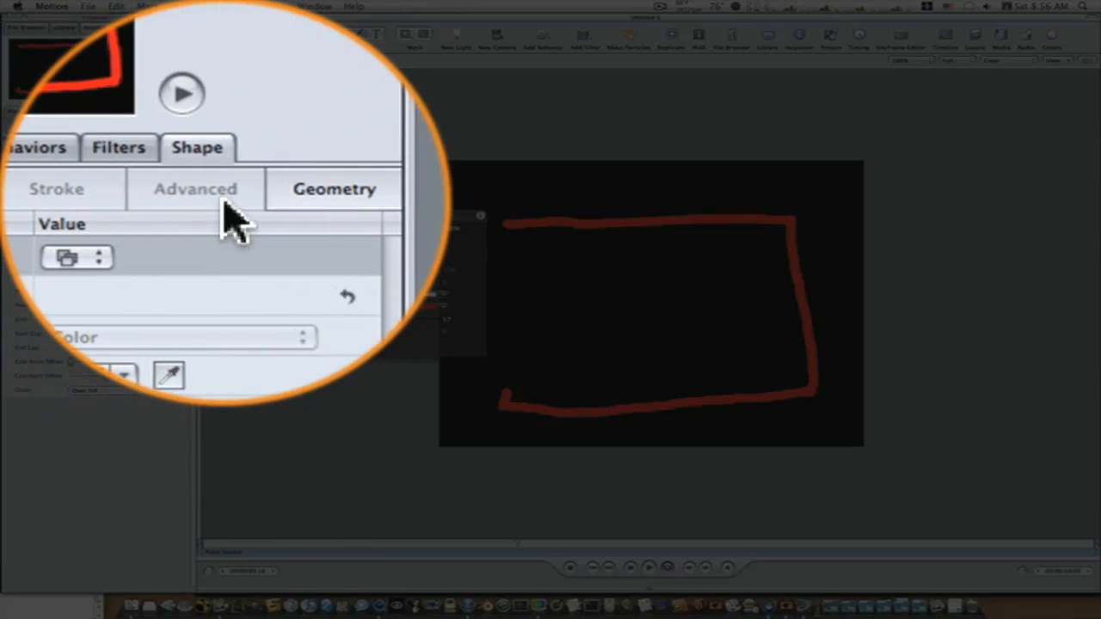
{"action": "left_click", "coordinate": [60, 188]}
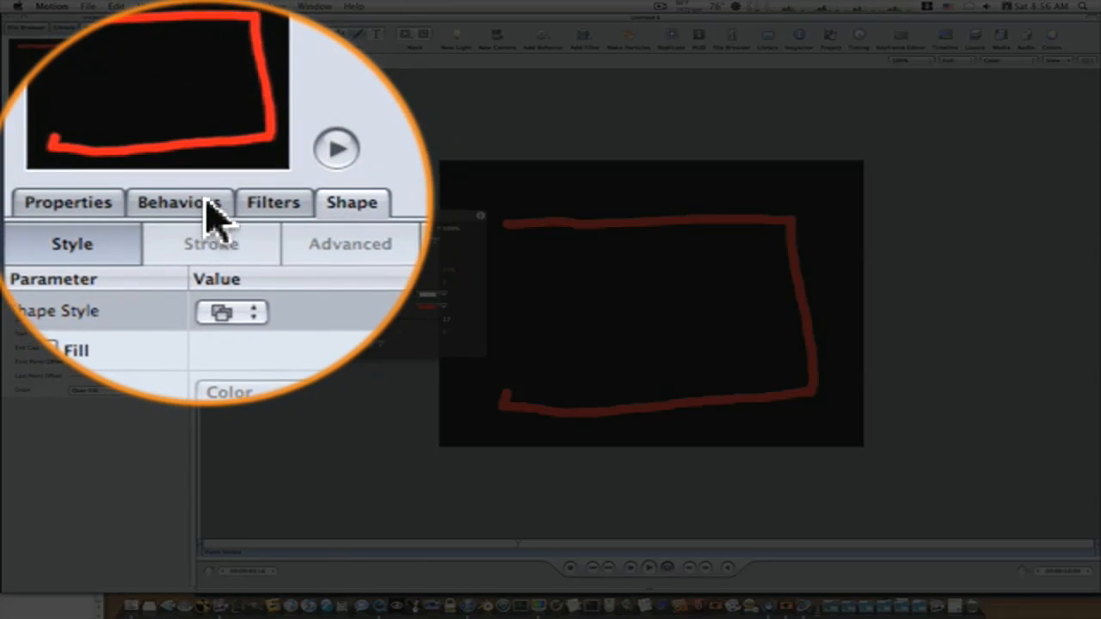
Set the Write On behavior's Shape Outline mode to Draw and Erase.
{"action": "left_click", "coordinate": [179, 202]}
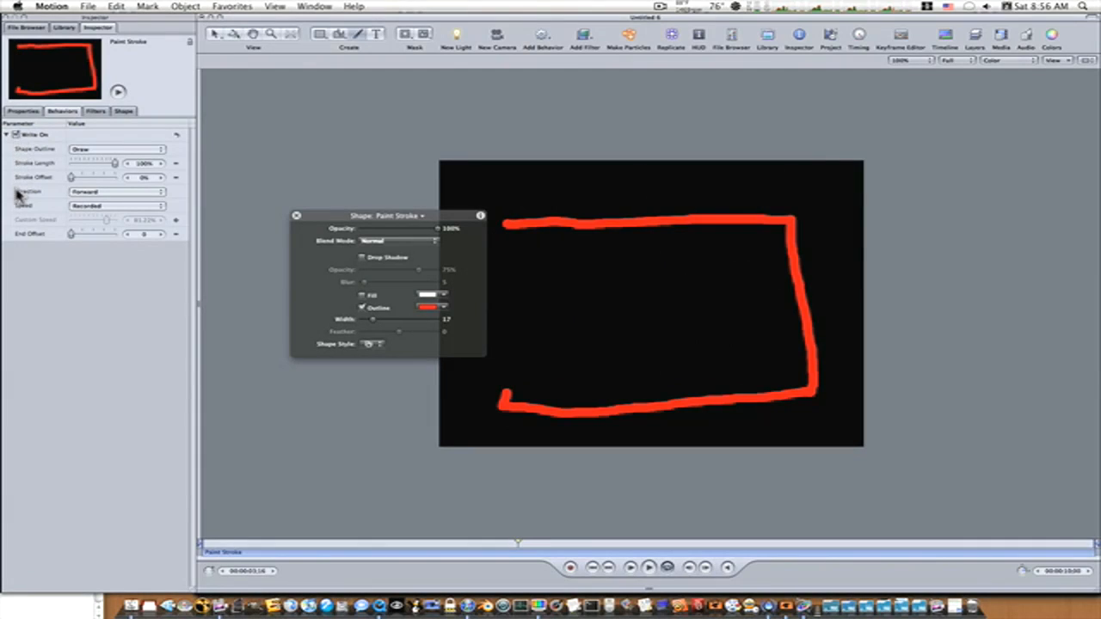
{"action": "mouse_move", "coordinate": [80, 247]}
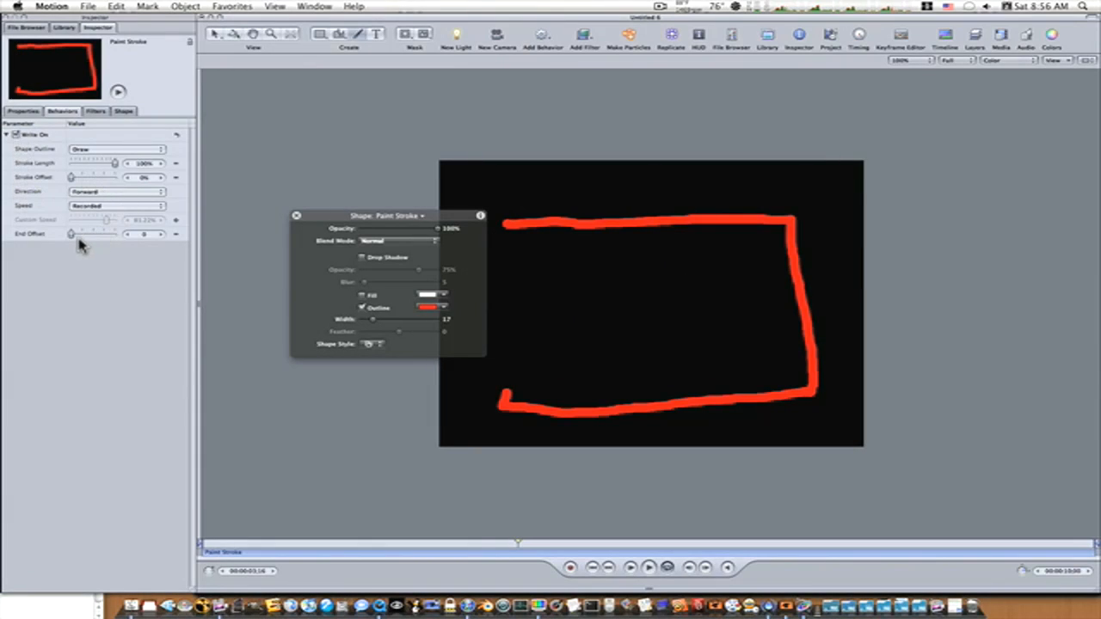
{"action": "mouse_move", "coordinate": [166, 194]}
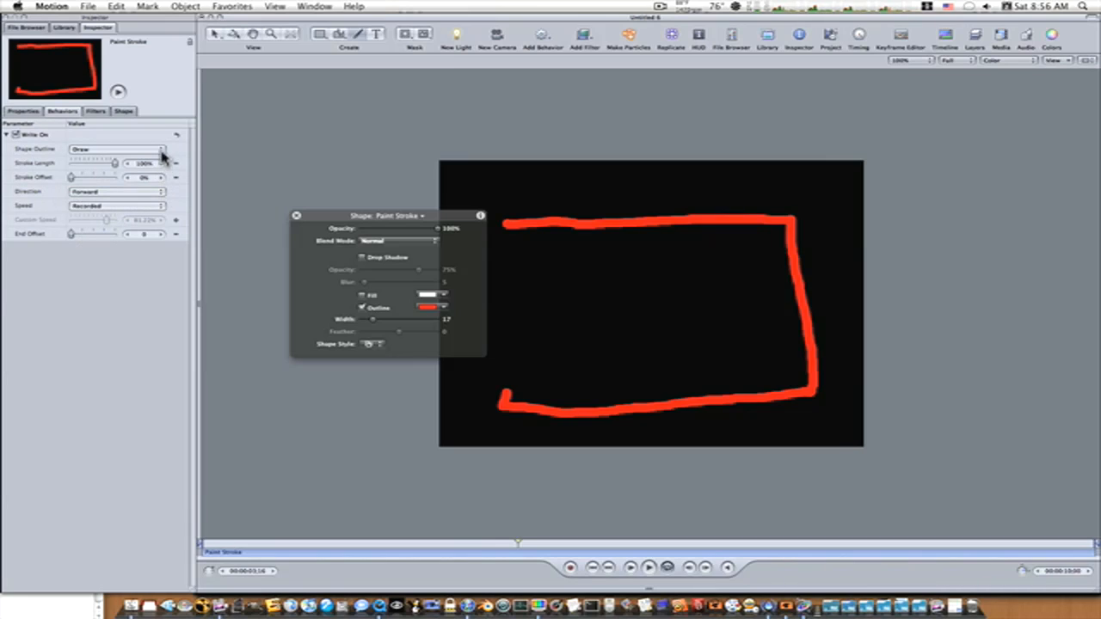
{"action": "left_click", "coordinate": [159, 149]}
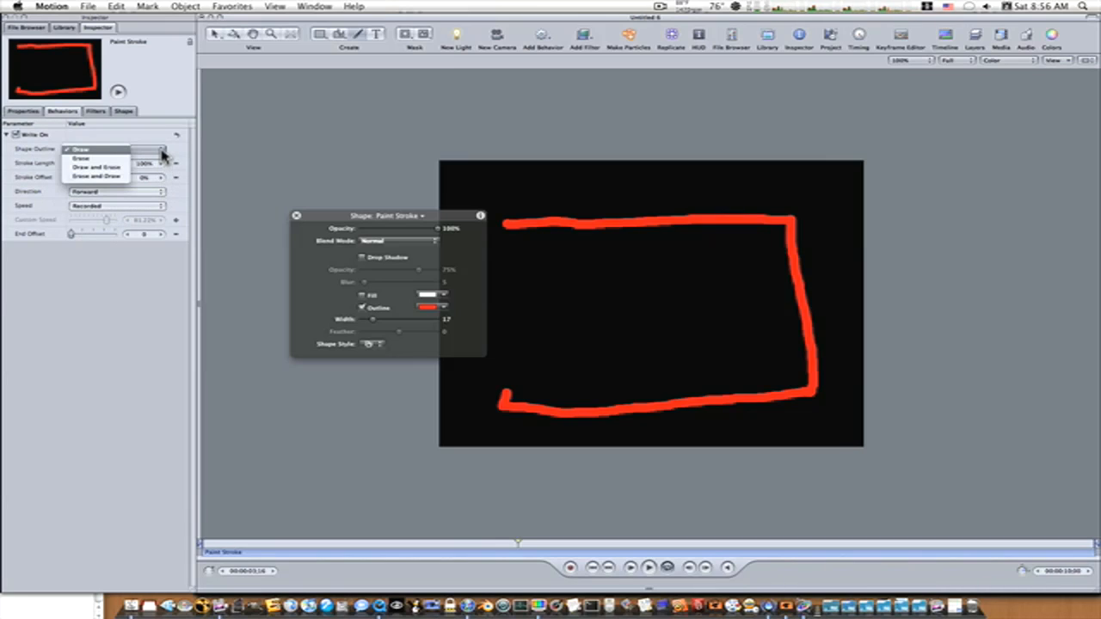
{"action": "left_click", "coordinate": [80, 149]}
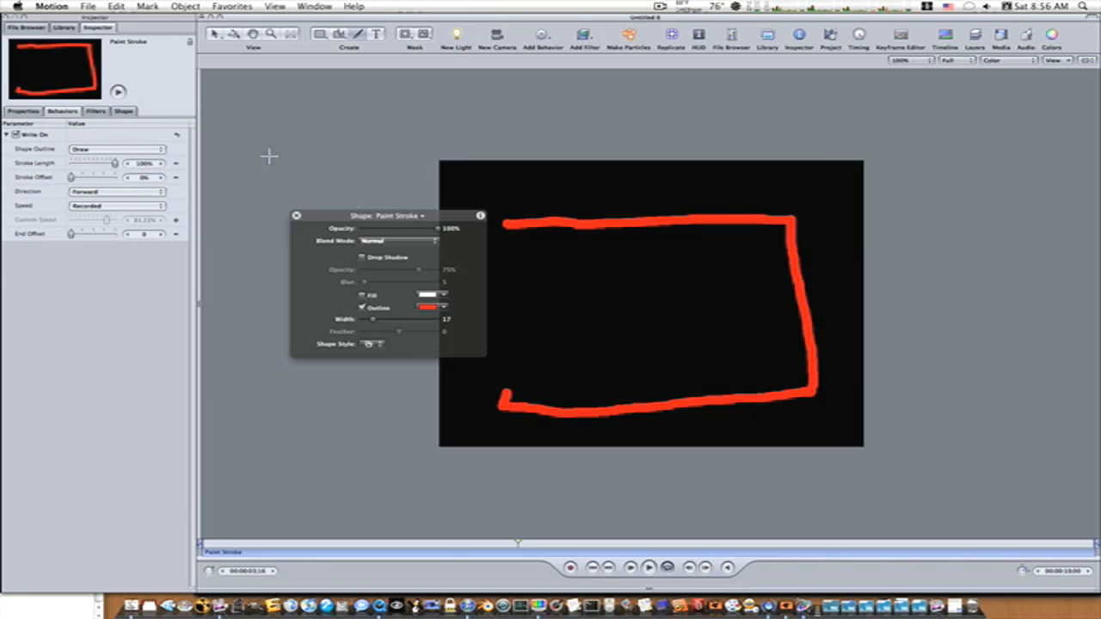
{"action": "mouse_move", "coordinate": [482, 361]}
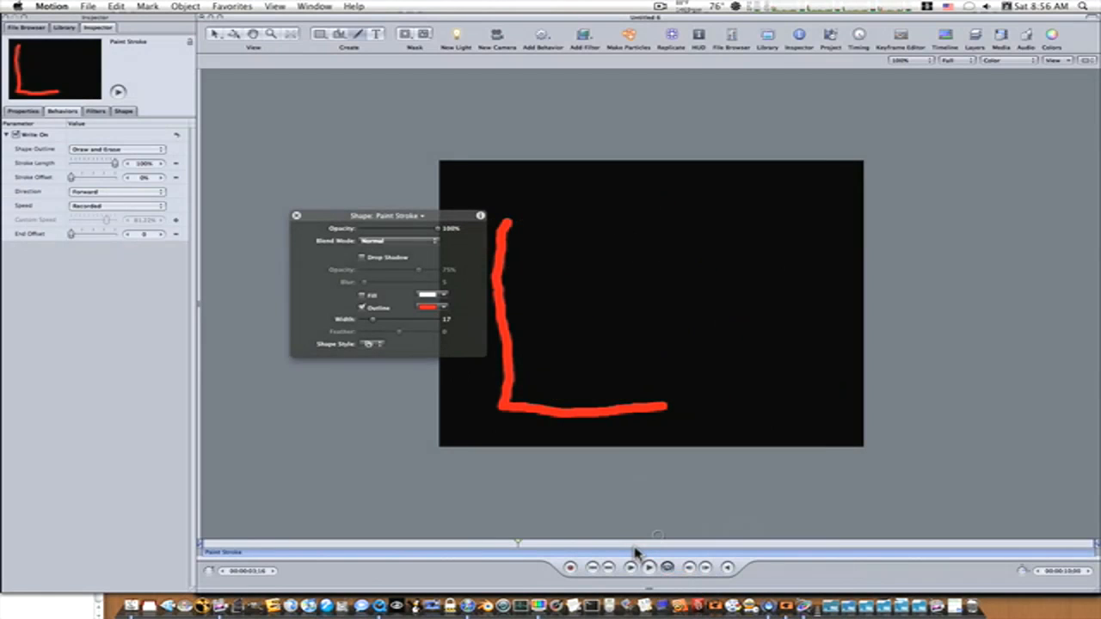
Preview the draw-and-erase animation, then switch the outline mode back to Draw.
{"action": "left_click", "coordinate": [647, 567]}
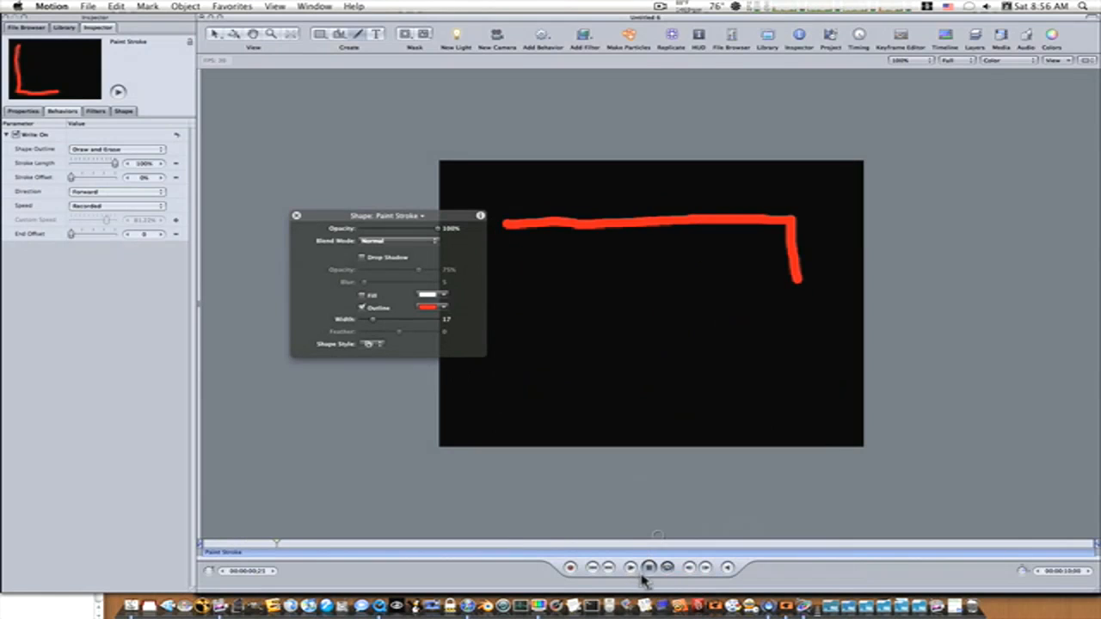
{"action": "left_click", "coordinate": [649, 567]}
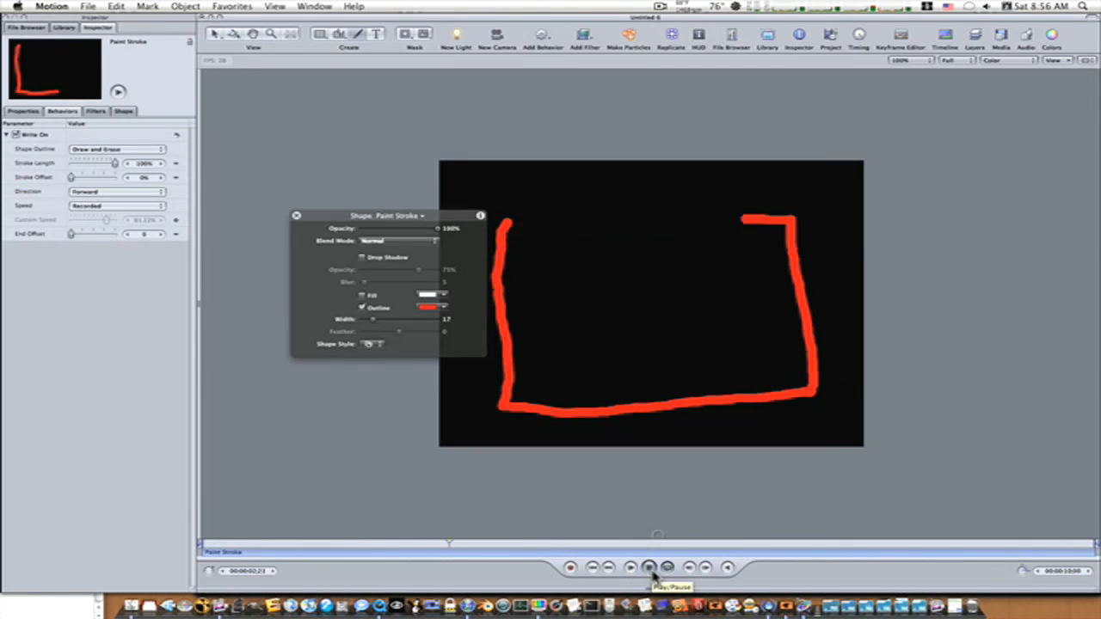
{"action": "left_click", "coordinate": [648, 567]}
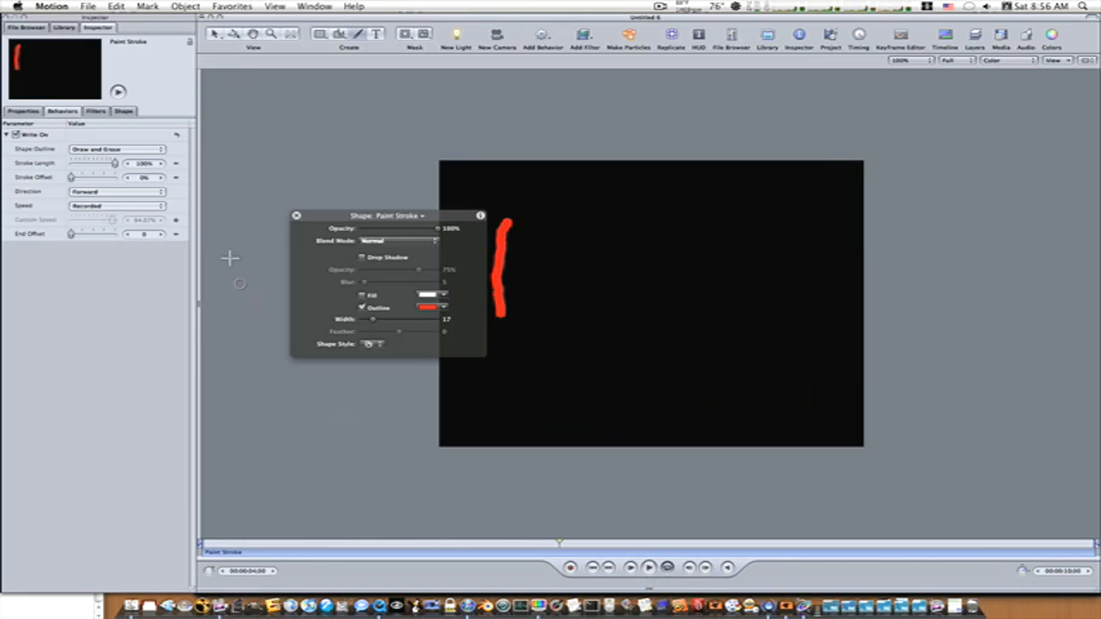
{"action": "left_click", "coordinate": [116, 148]}
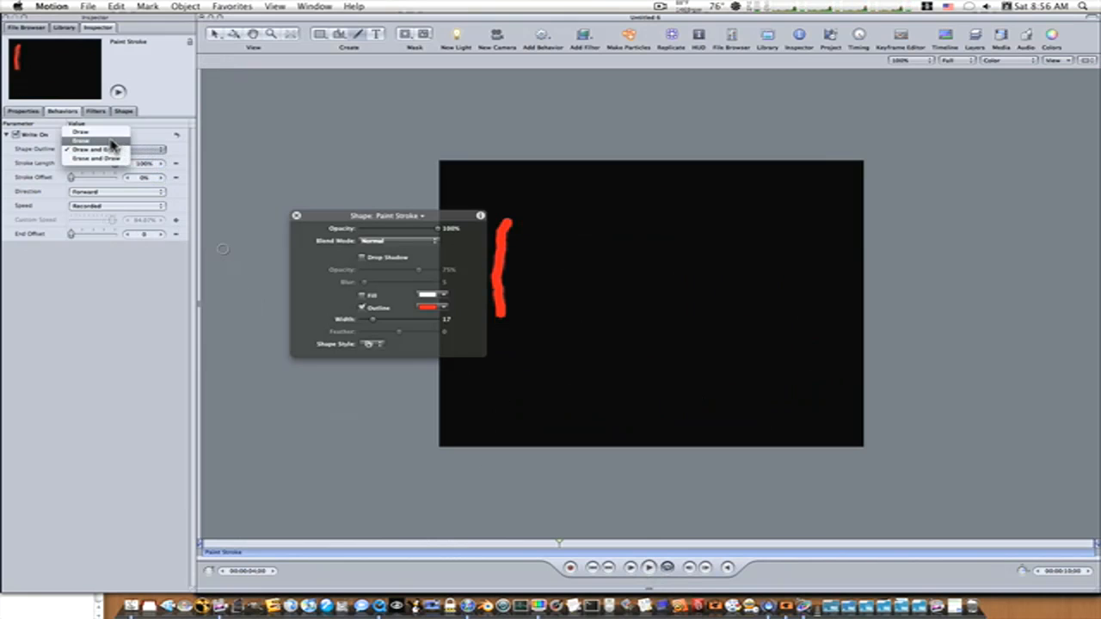
{"action": "left_click", "coordinate": [80, 132]}
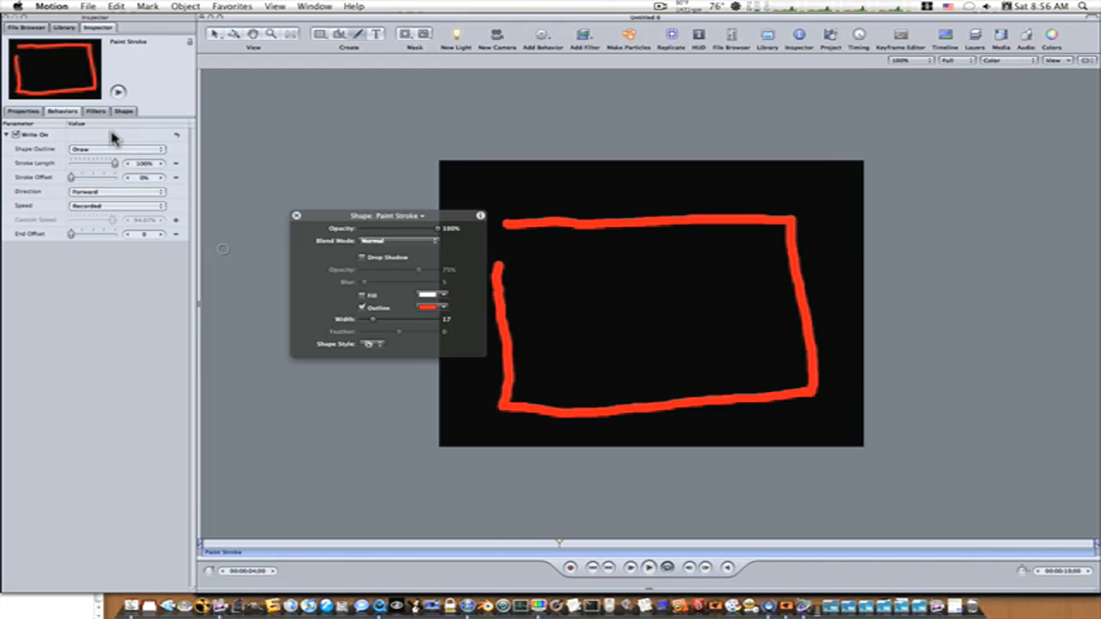
{"action": "mouse_move", "coordinate": [427, 410]}
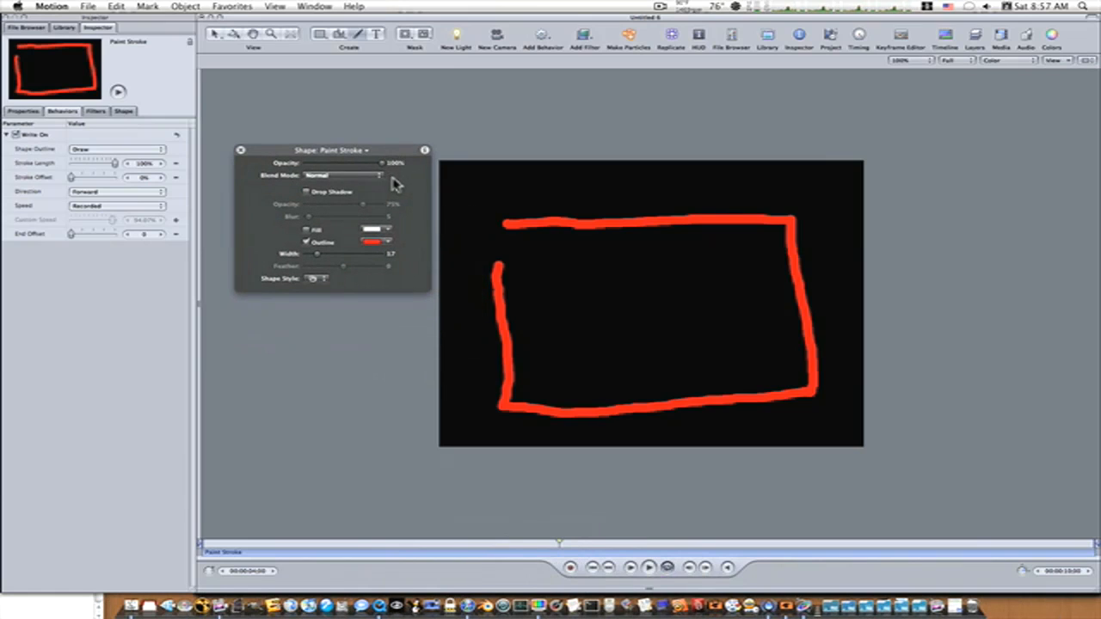
{"action": "mouse_move", "coordinate": [402, 189]}
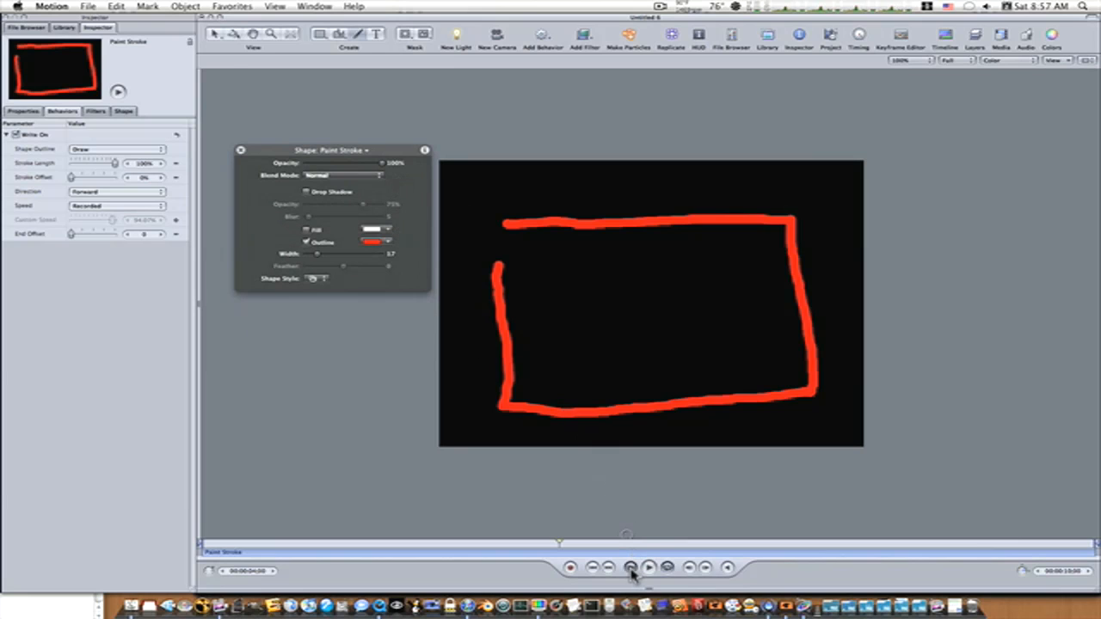
Replay the stroke animation and show the Shape Inspector's Stroke brush settings.
{"action": "left_click", "coordinate": [649, 567]}
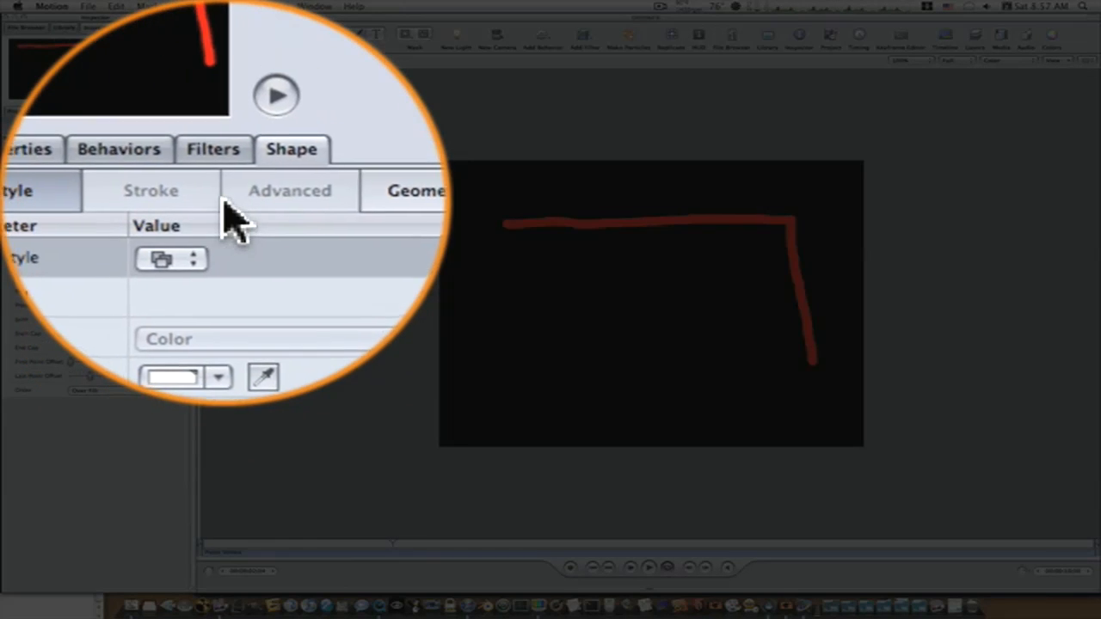
{"action": "left_click", "coordinate": [171, 259]}
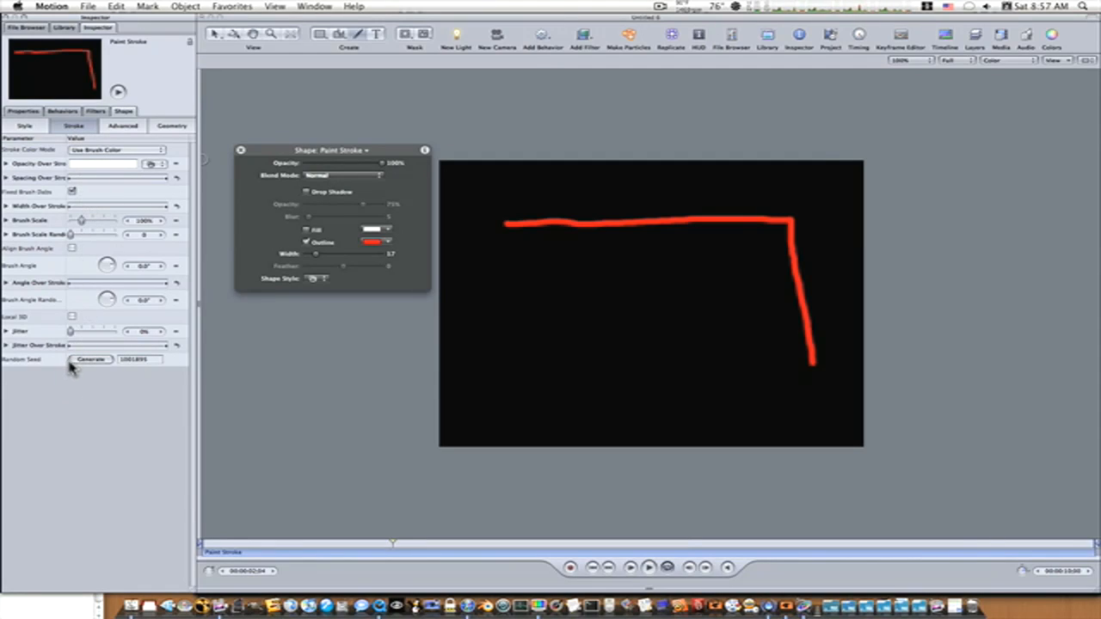
{"action": "mouse_move", "coordinate": [99, 296]}
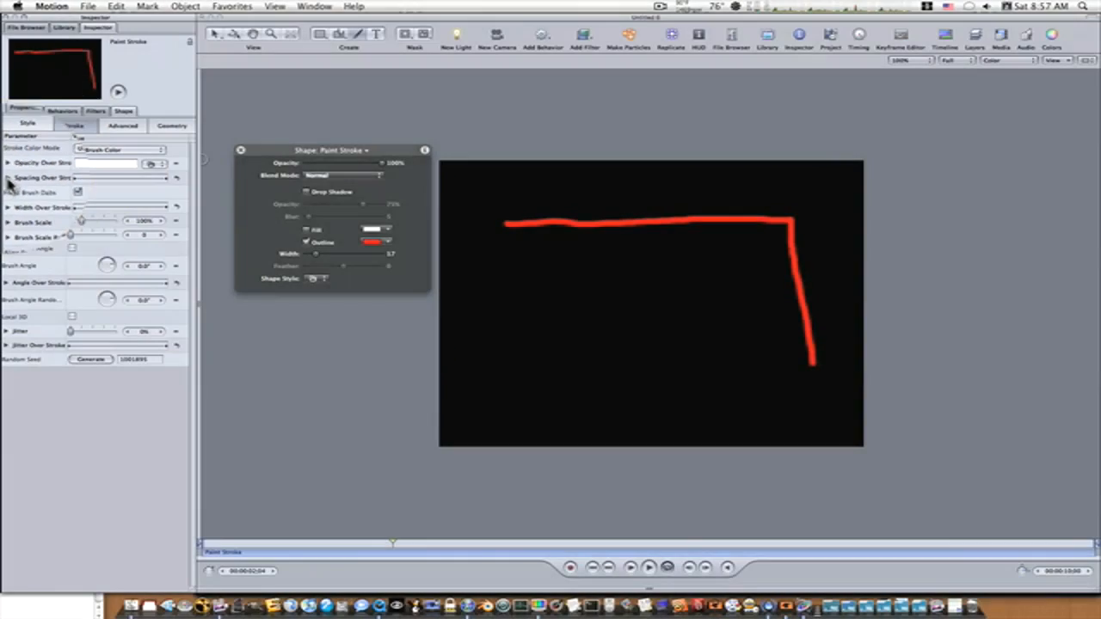
{"action": "left_click", "coordinate": [7, 178]}
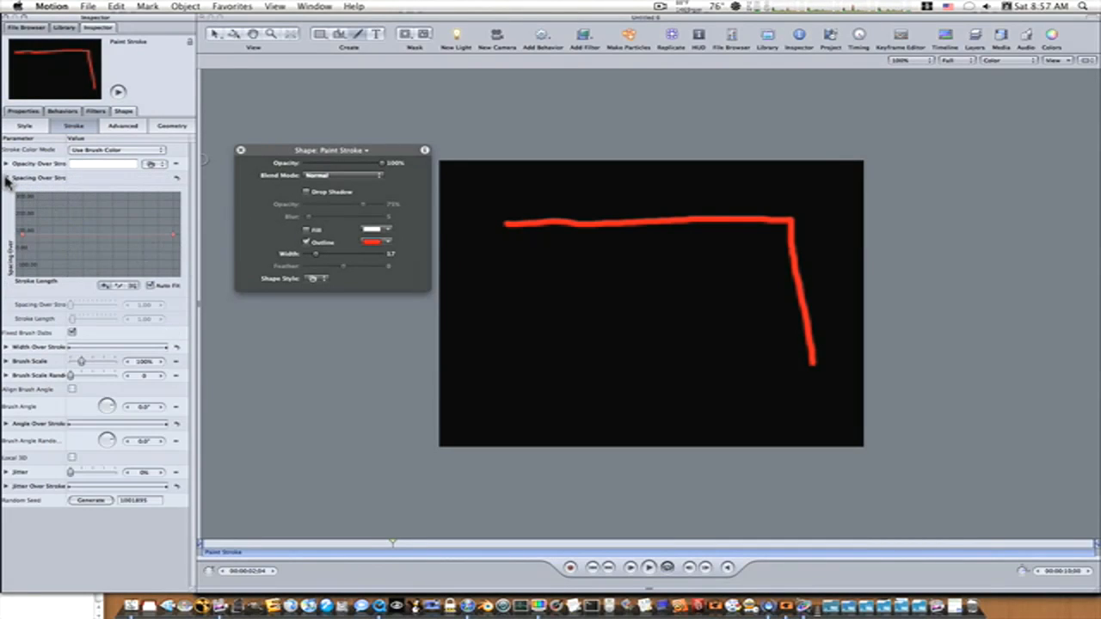
{"action": "left_click", "coordinate": [7, 178]}
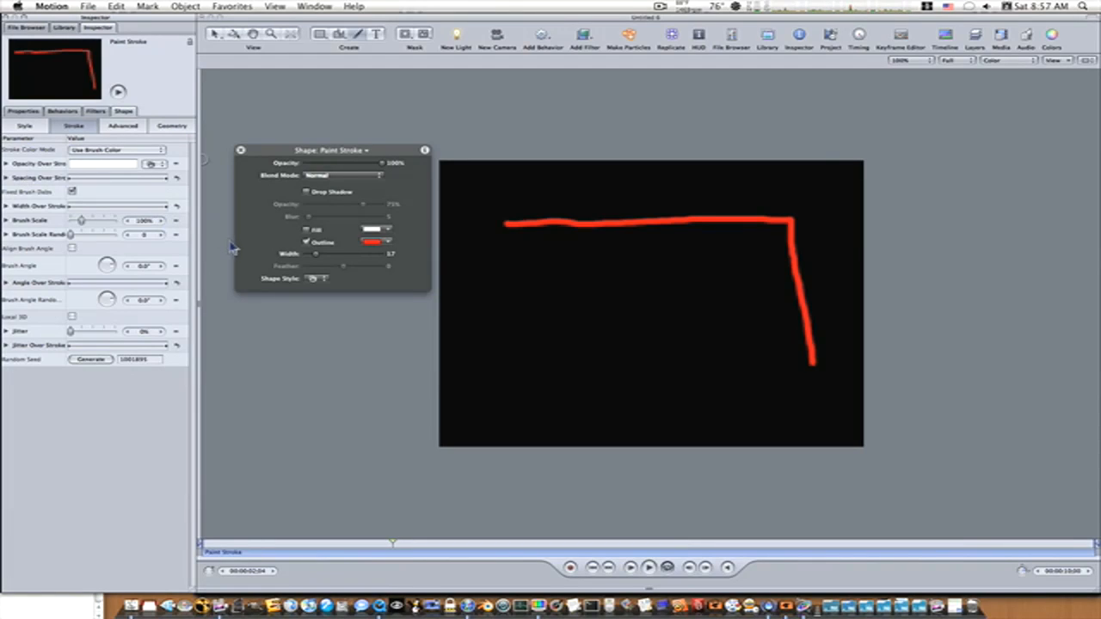
{"action": "mouse_move", "coordinate": [299, 284]}
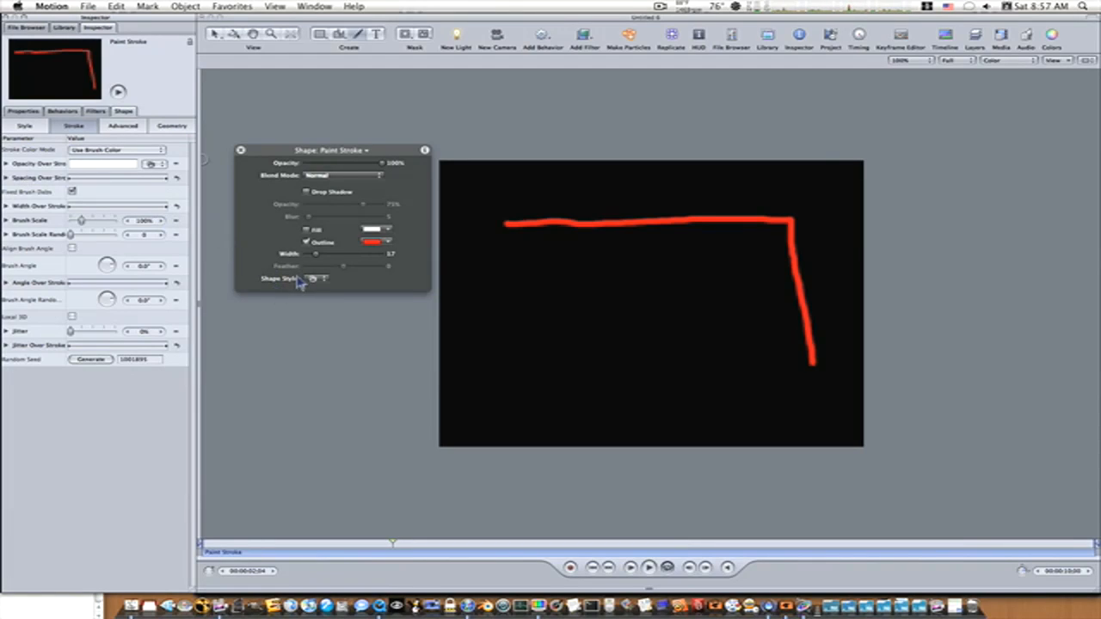
Enable Dynamics in the paint stroke's Advanced shape settings.
{"action": "left_click", "coordinate": [122, 126]}
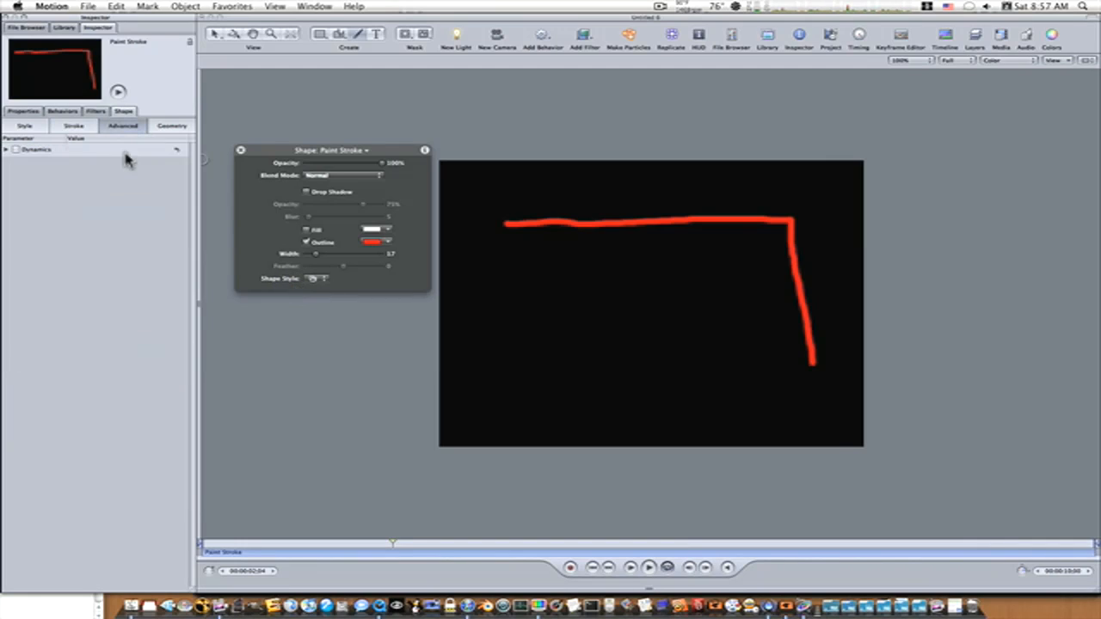
{"action": "mouse_move", "coordinate": [42, 160]}
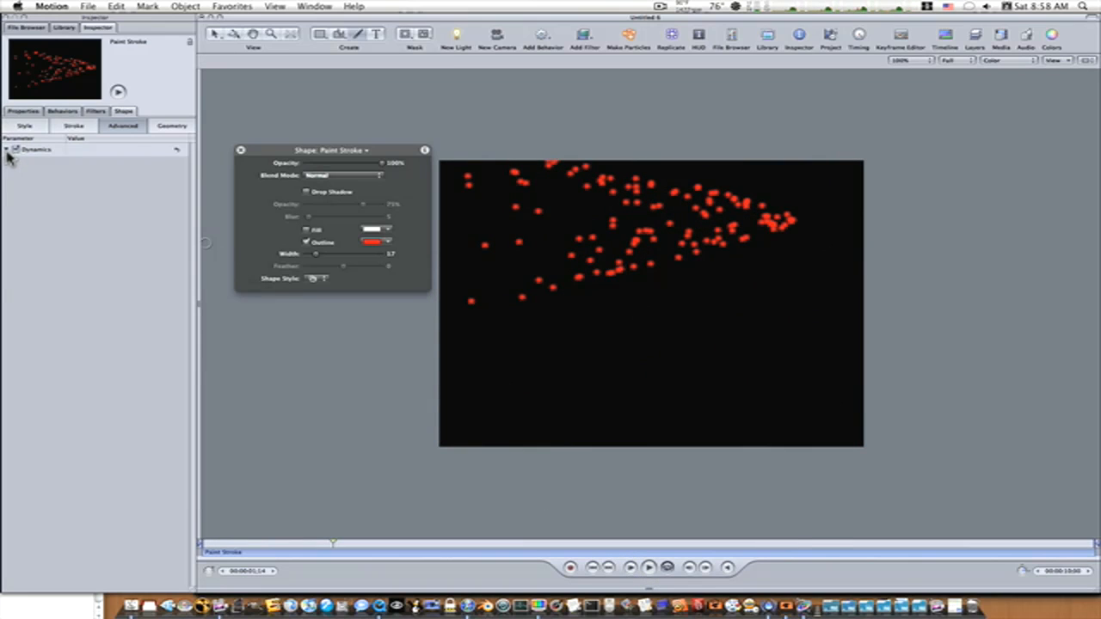
Expand the Dynamics parameters and preview the red particles scattering, then pause.
{"action": "left_click", "coordinate": [7, 149]}
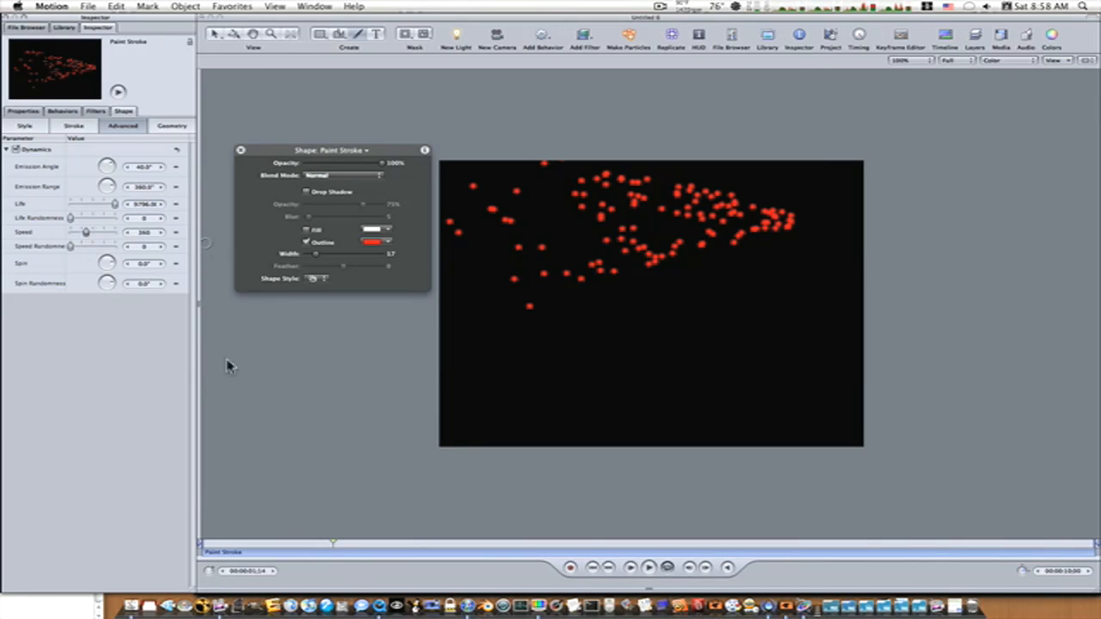
{"action": "left_click", "coordinate": [648, 566]}
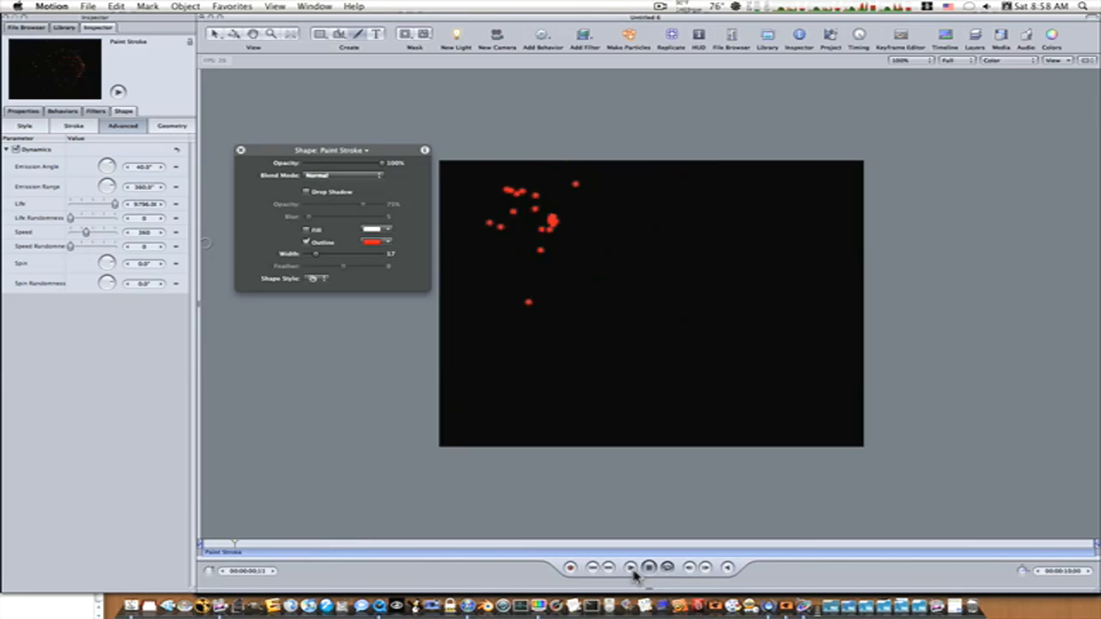
{"action": "left_click", "coordinate": [648, 566]}
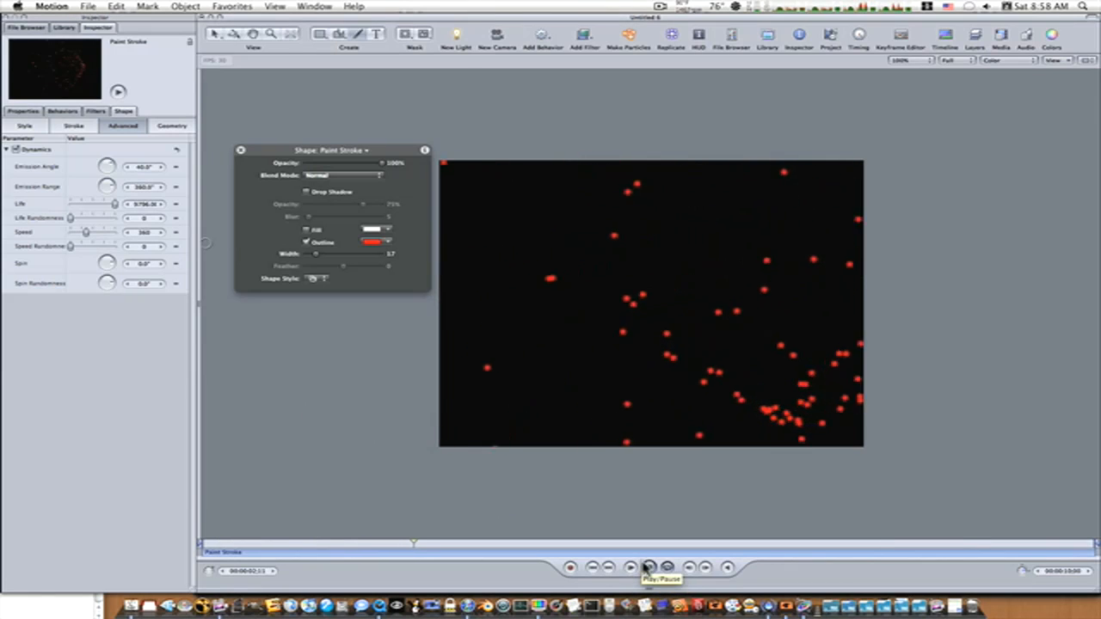
{"action": "left_click", "coordinate": [647, 567]}
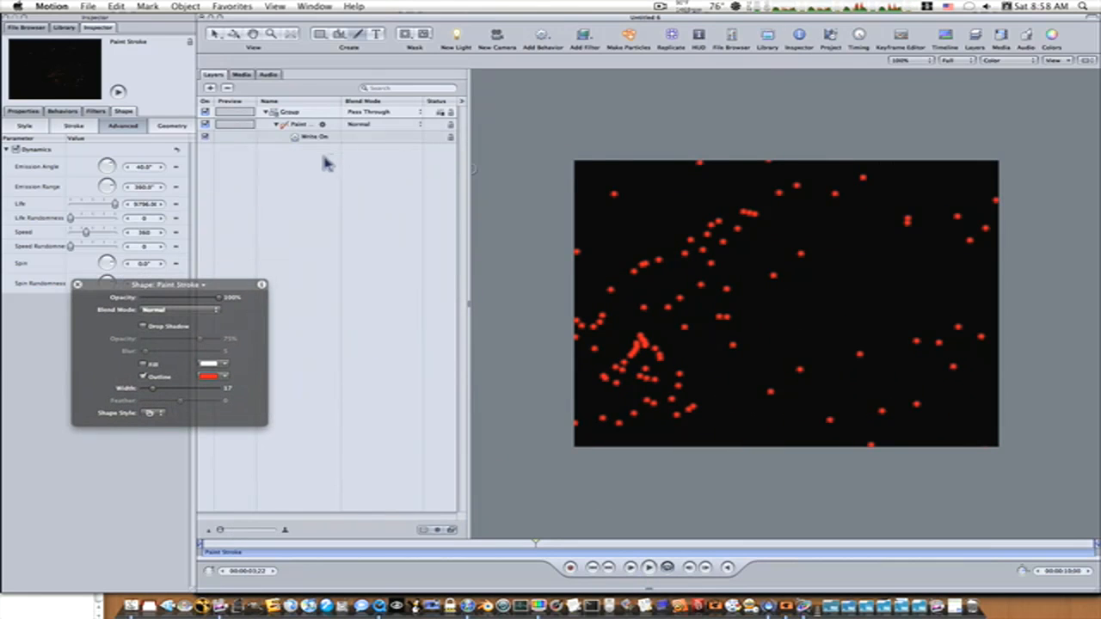
Delete the old Paint Stroke, draw a cursive E with the Paint Stroke tool, and play it.
{"action": "left_click", "coordinate": [314, 137]}
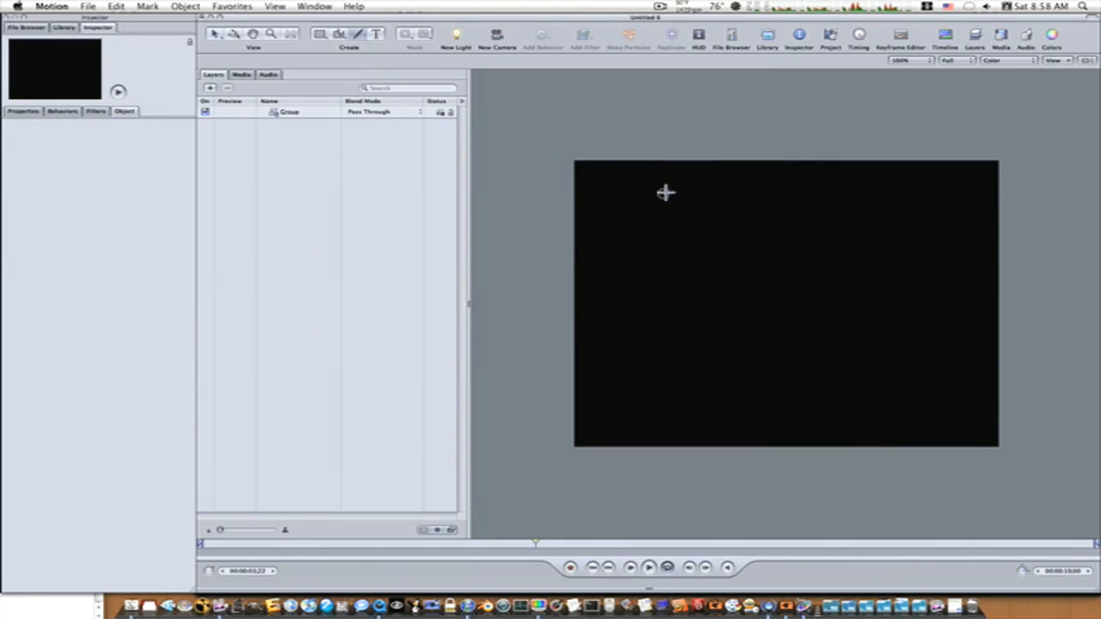
{"action": "mouse_move", "coordinate": [696, 241]}
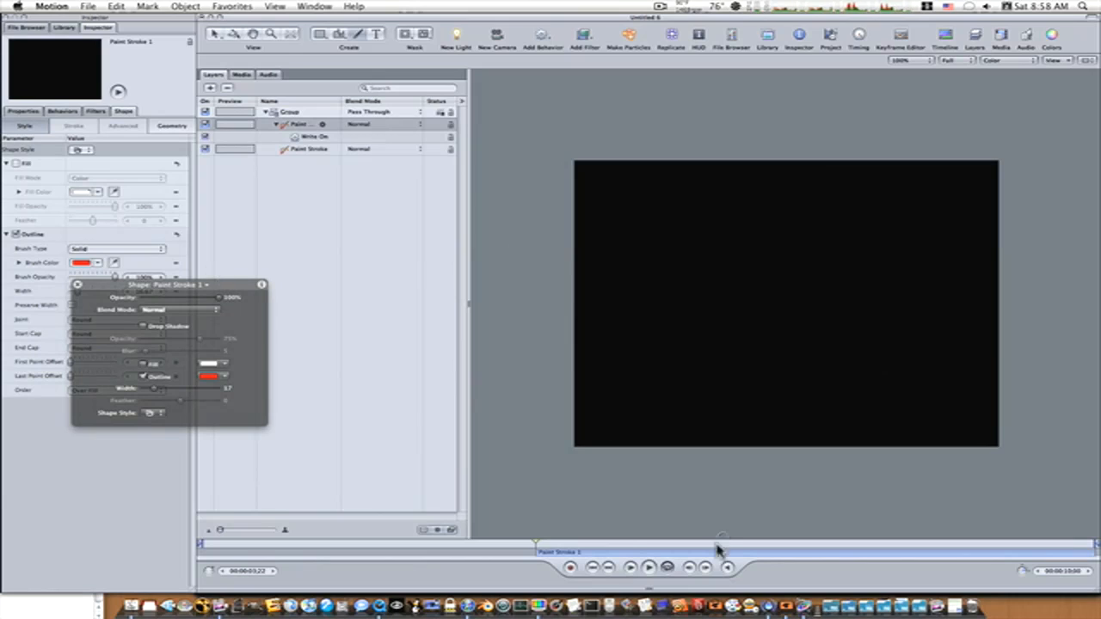
{"action": "left_click", "coordinate": [649, 567]}
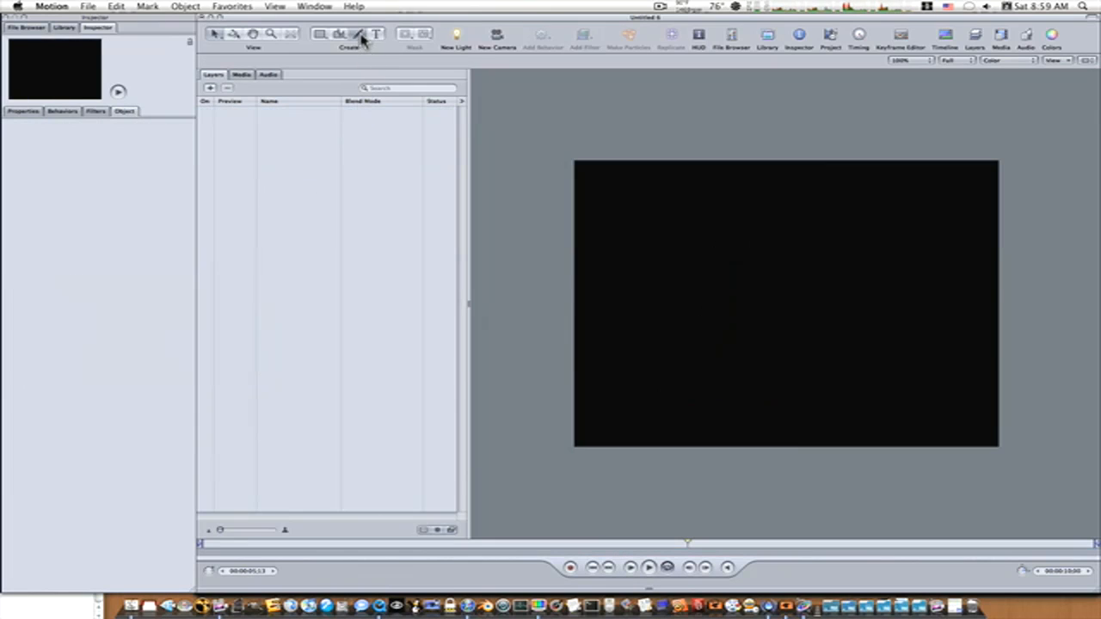
{"action": "left_click", "coordinate": [357, 34]}
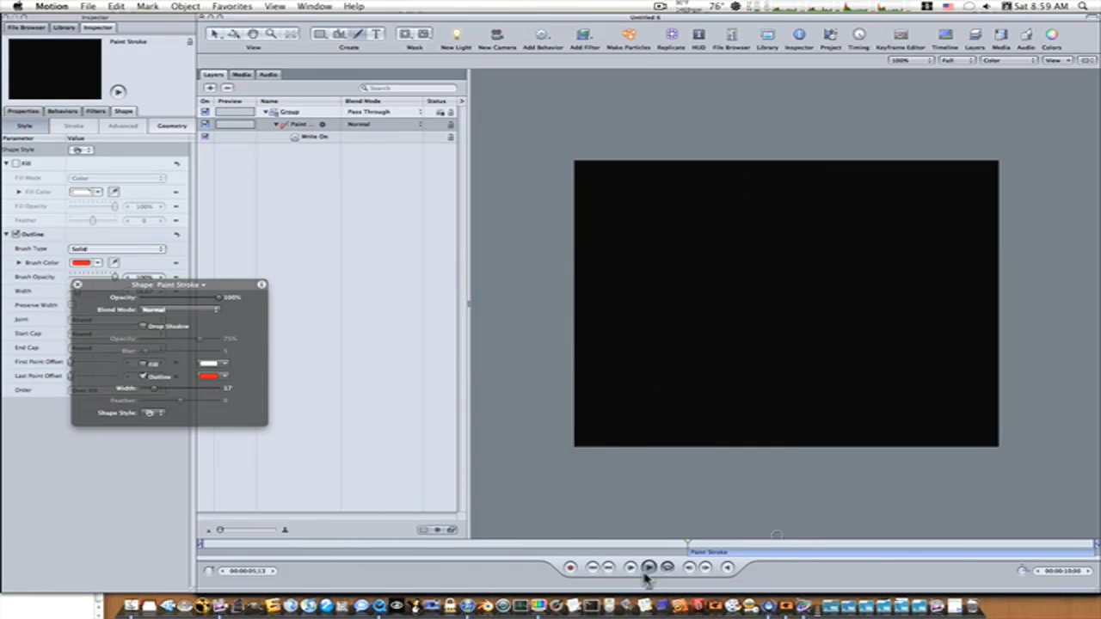
{"action": "left_click", "coordinate": [648, 567]}
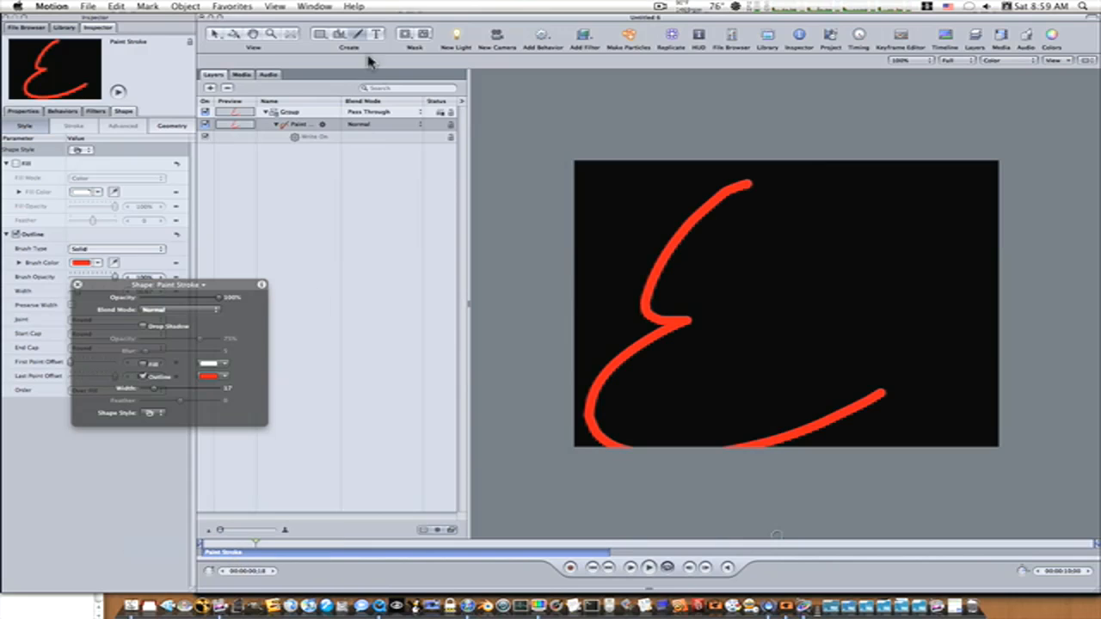
Select the E paint stroke and enable its Dynamics checkbox.
{"action": "left_click", "coordinate": [289, 111]}
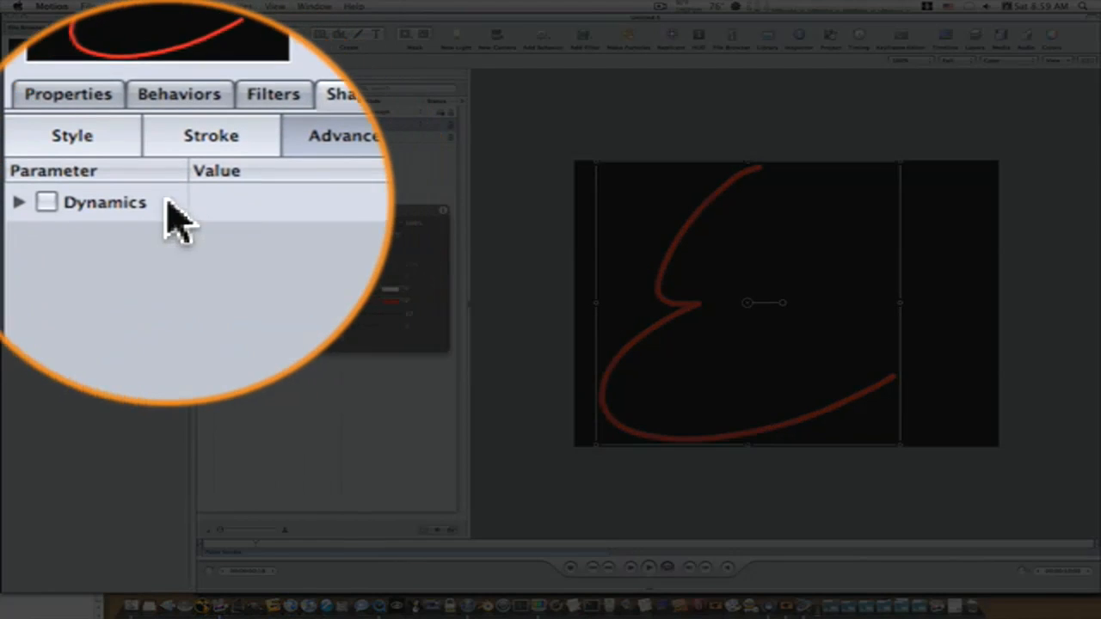
{"action": "left_click", "coordinate": [45, 201]}
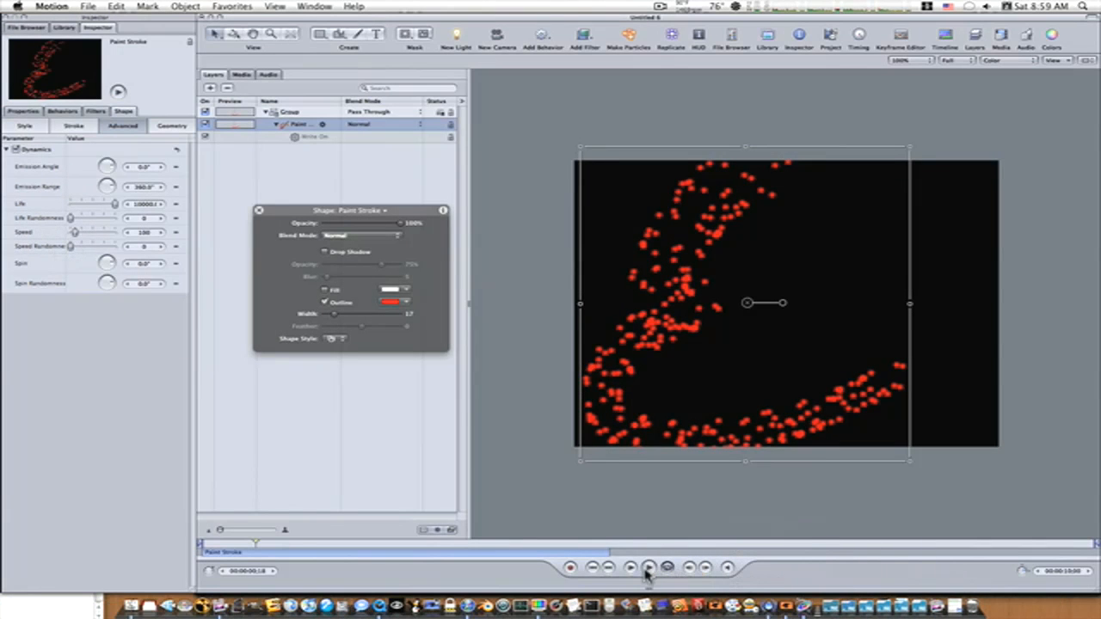
Shorten the particle Life to 6.40, checking the result with playback.
{"action": "left_click", "coordinate": [648, 566]}
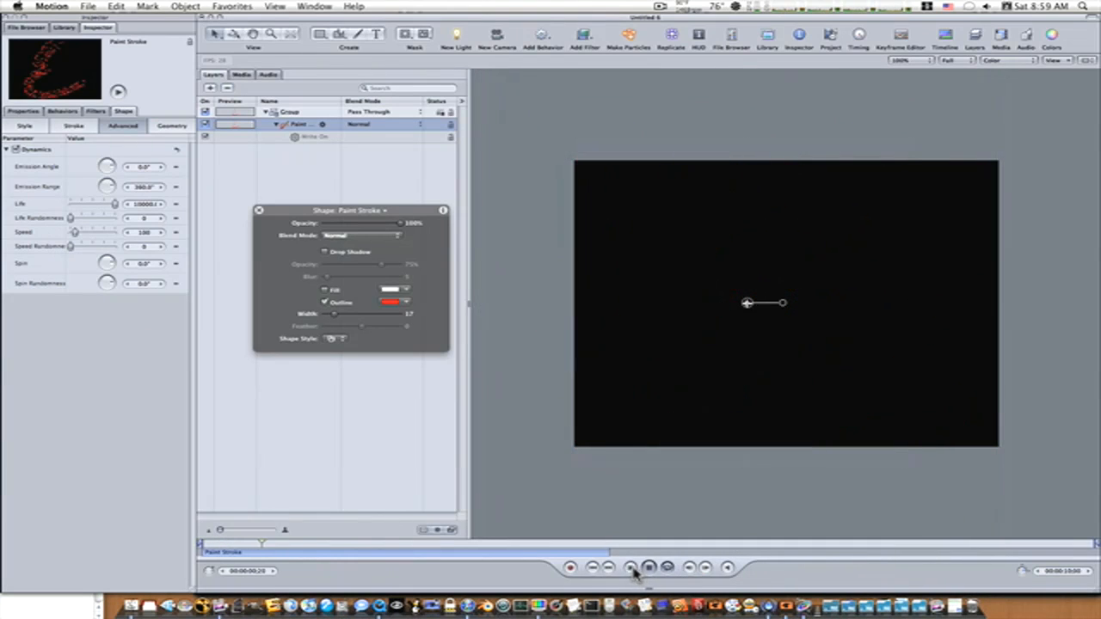
{"action": "left_click", "coordinate": [629, 567]}
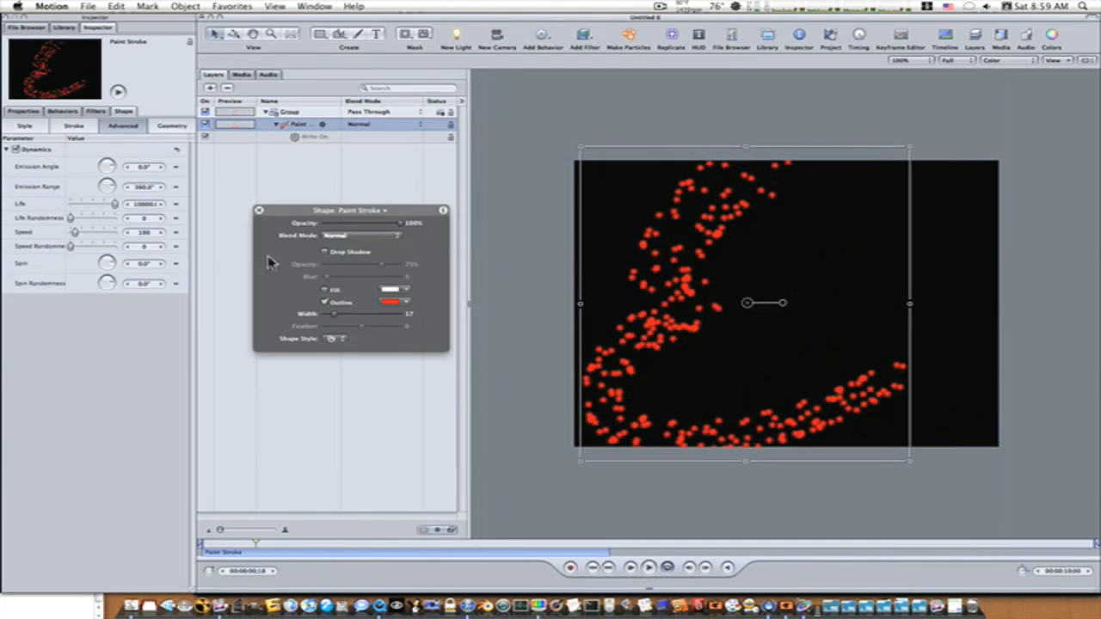
{"action": "left_click_drag", "start_coordinate": [86, 204], "coordinate": [102, 204]}
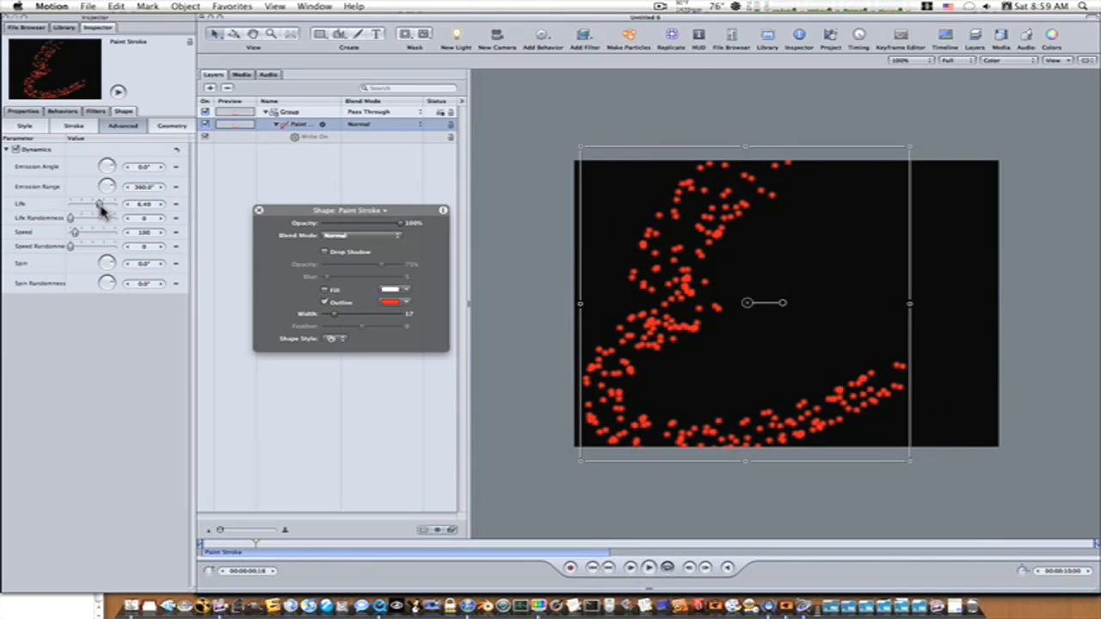
{"action": "left_click", "coordinate": [648, 566]}
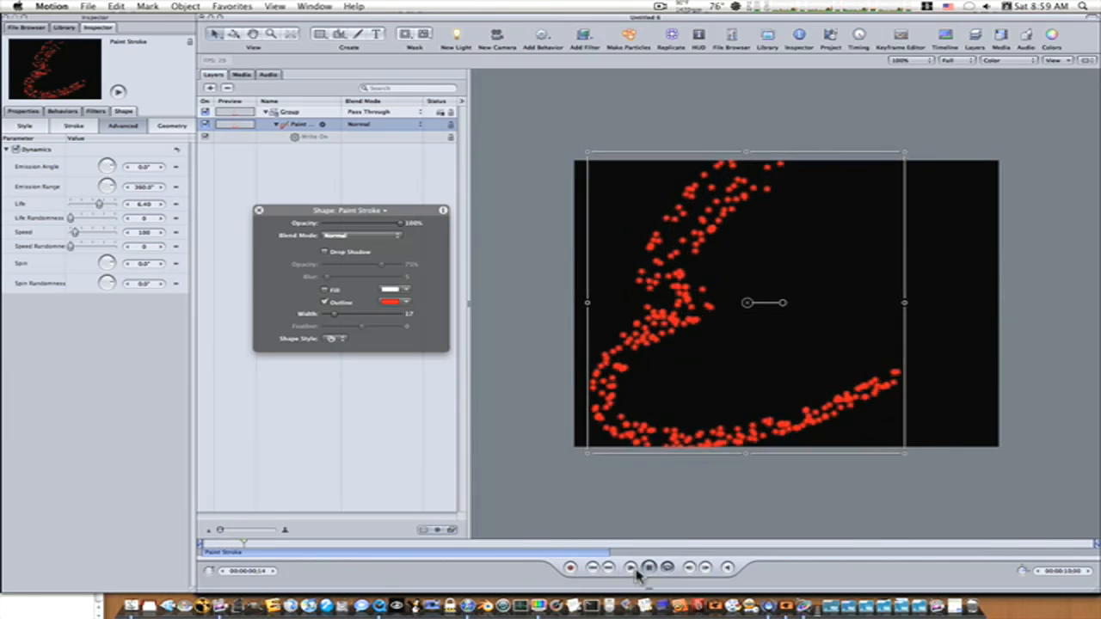
{"action": "left_click", "coordinate": [629, 567]}
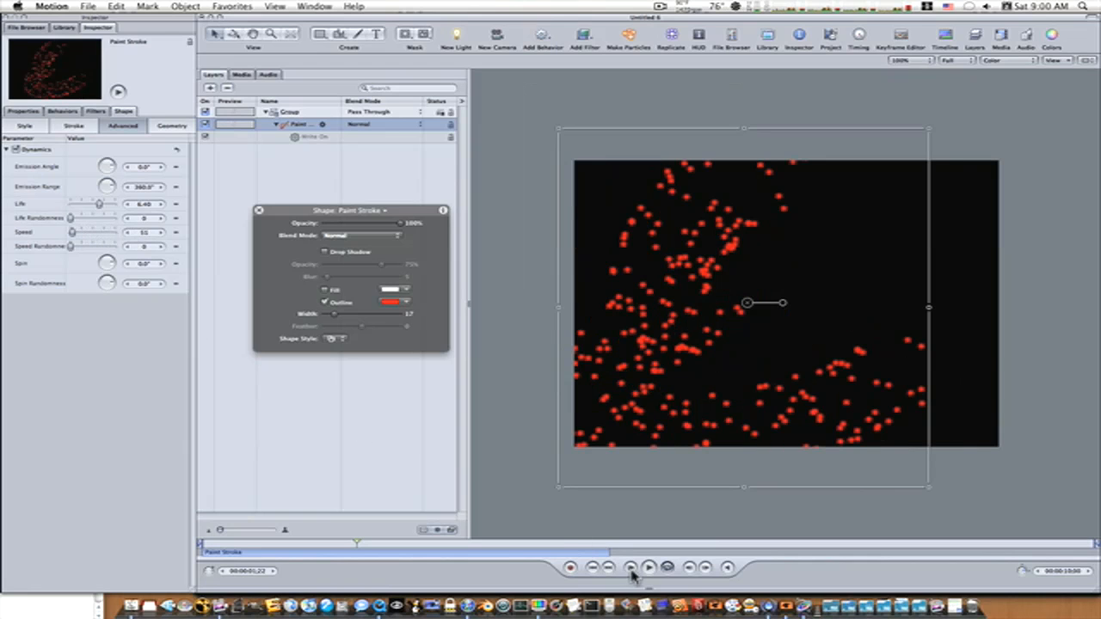
Replay the animation and lower the particle Speed.
{"action": "left_click", "coordinate": [649, 567]}
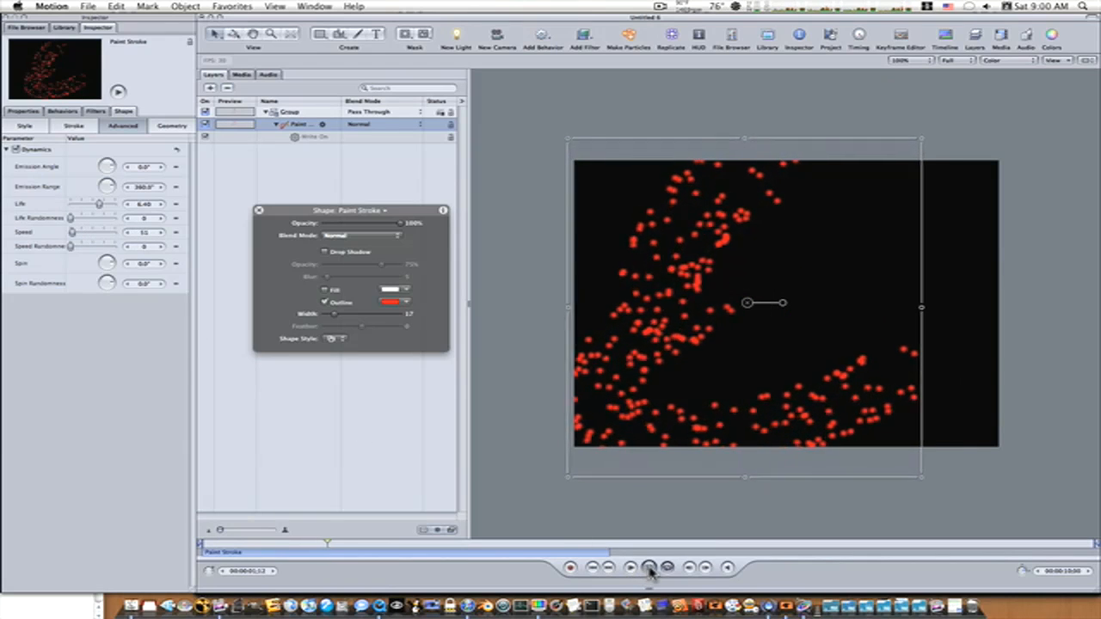
{"action": "left_click", "coordinate": [648, 567]}
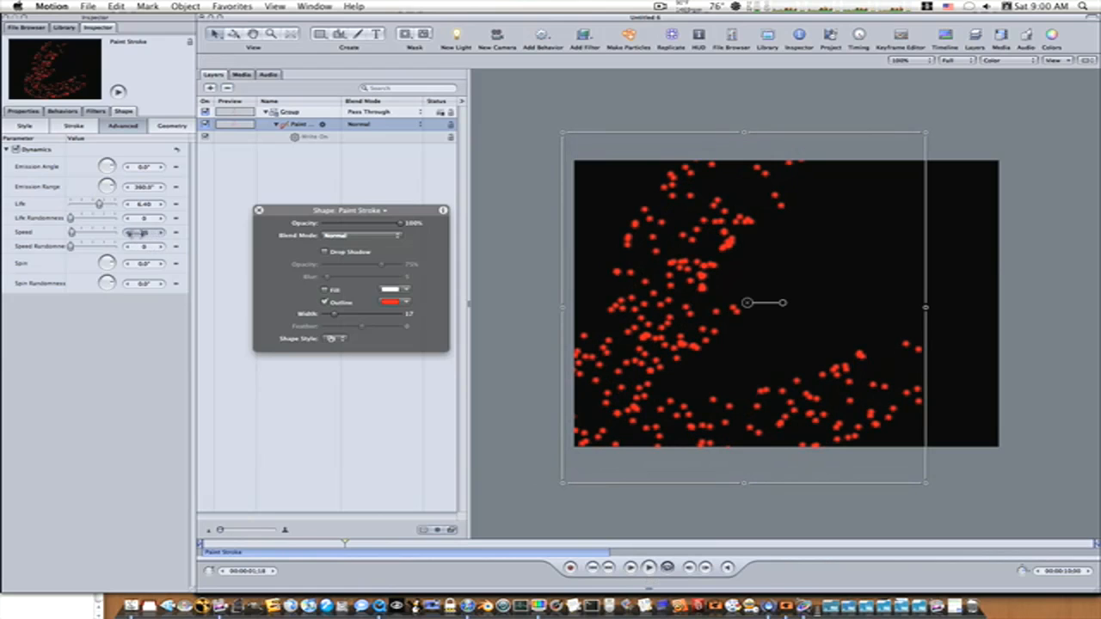
{"action": "left_click", "coordinate": [648, 567]}
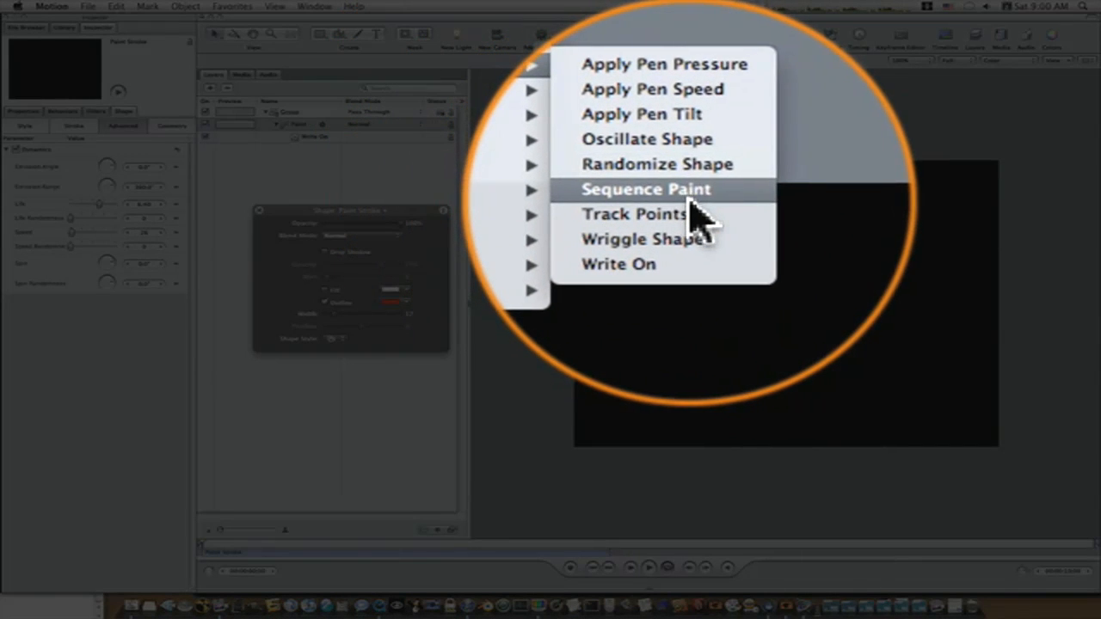
Add Shape > Sequence Paint to the E stroke and open its Sequencing pop-up.
{"action": "left_click", "coordinate": [646, 189]}
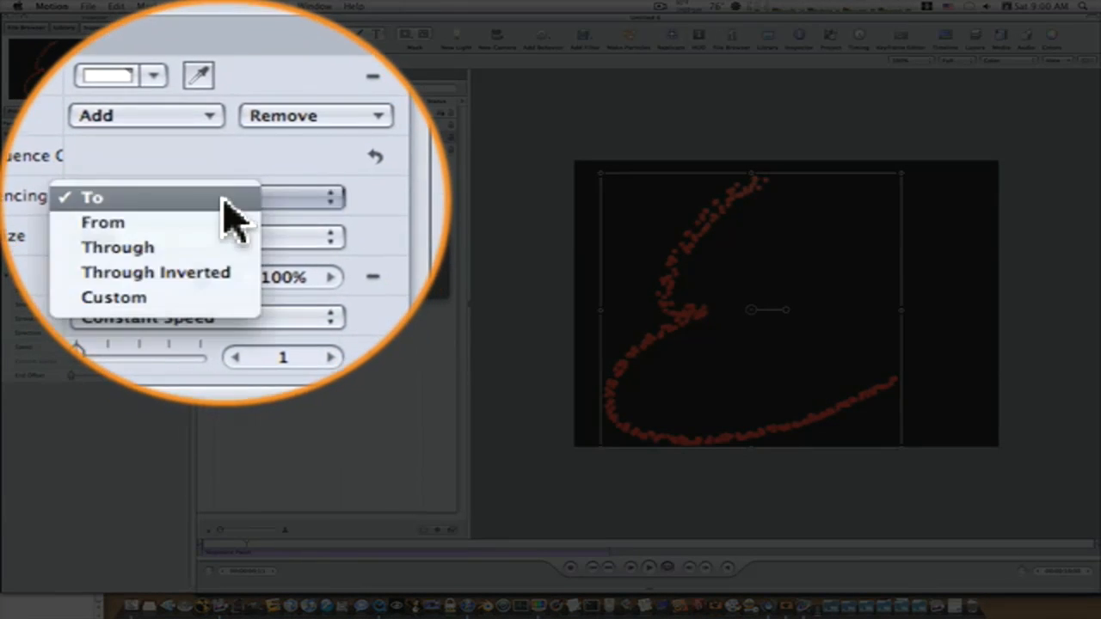
{"action": "left_click", "coordinate": [118, 247]}
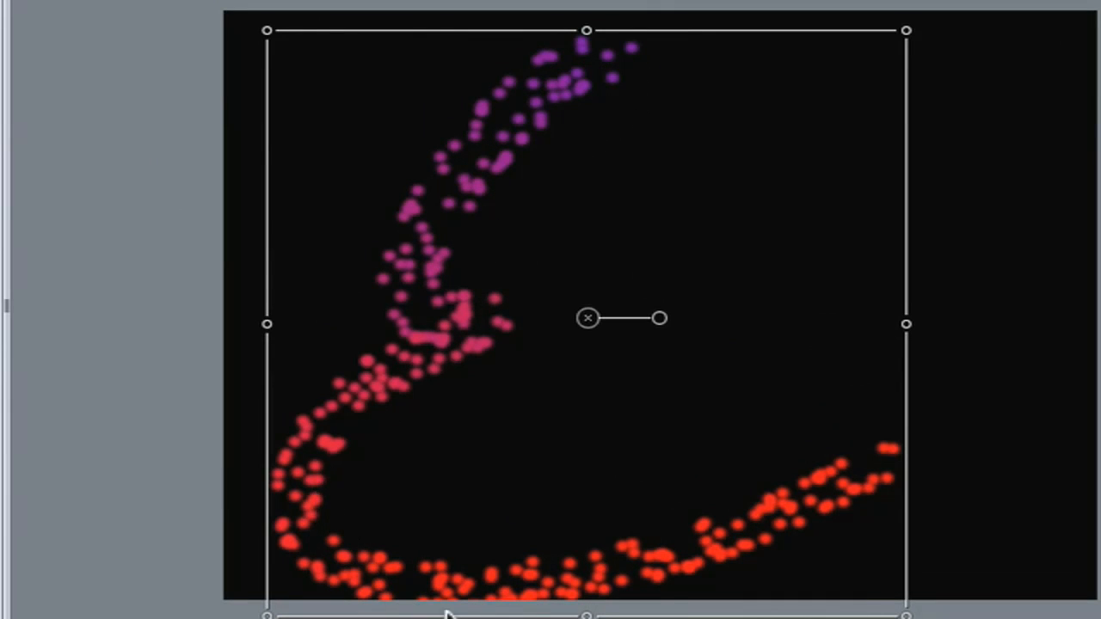
{"action": "mouse_move", "coordinate": [901, 460]}
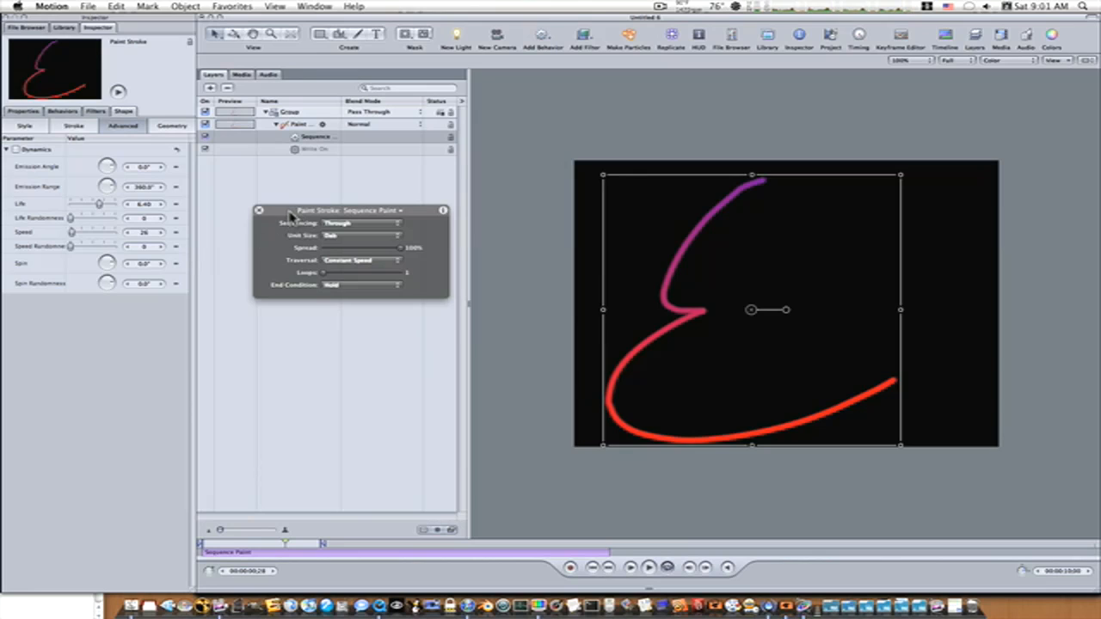
{"action": "left_click_drag", "start_coordinate": [348, 210], "coordinate": [317, 307]}
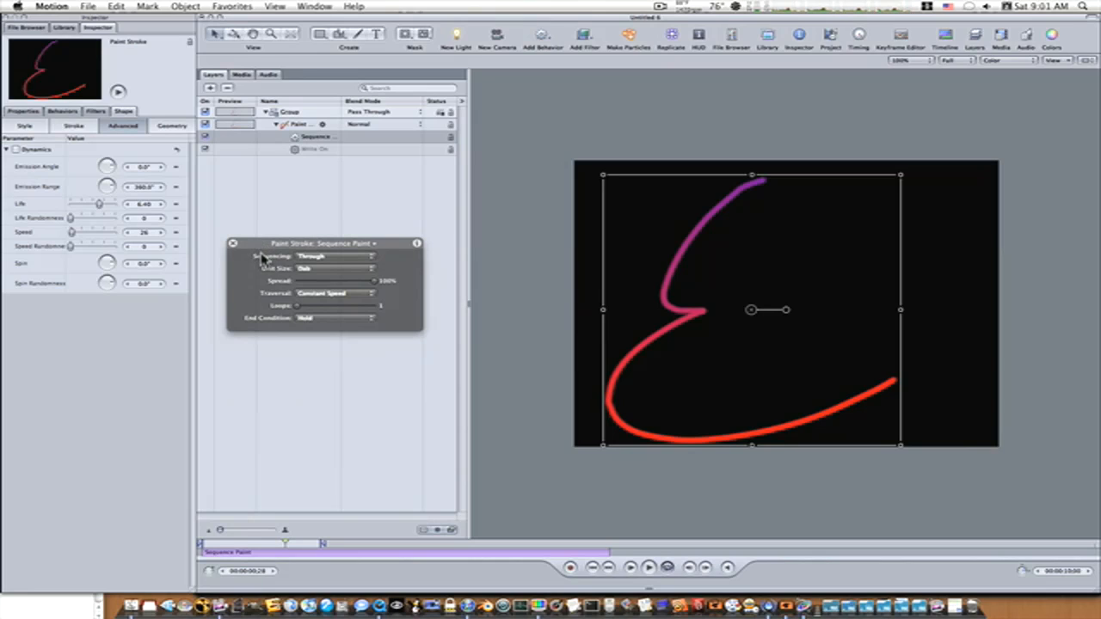
{"action": "mouse_move", "coordinate": [266, 222]}
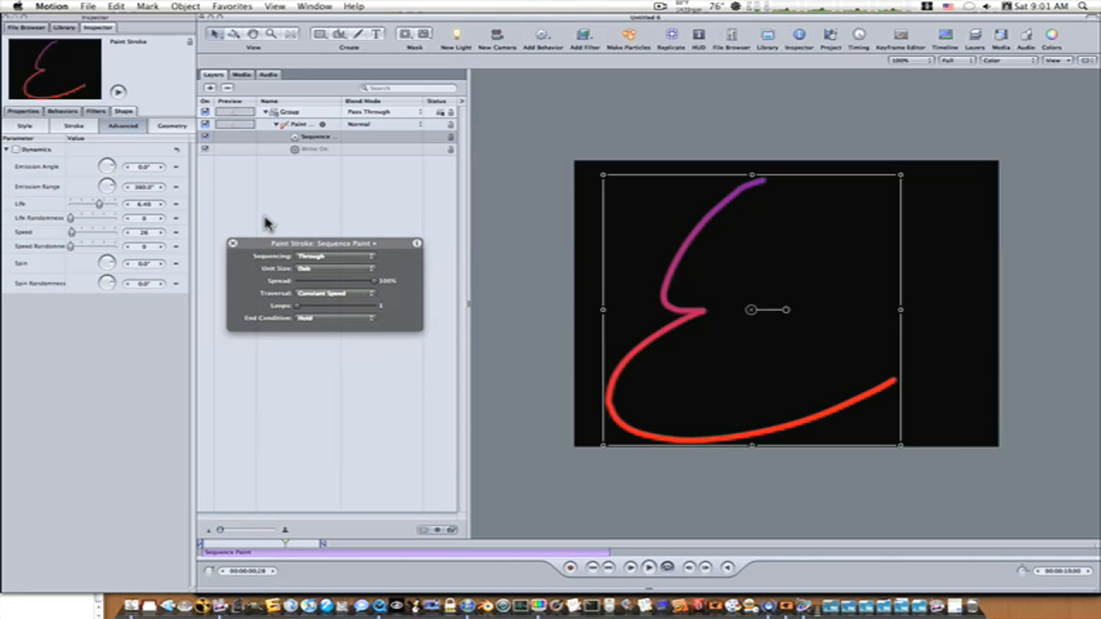
{"action": "mouse_move", "coordinate": [60, 183]}
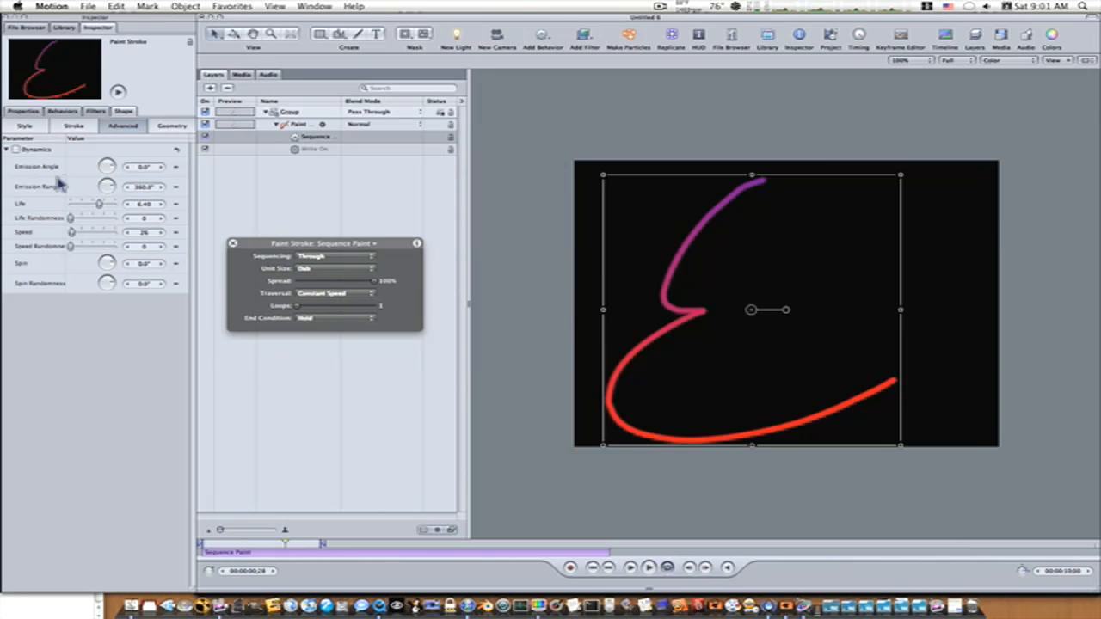